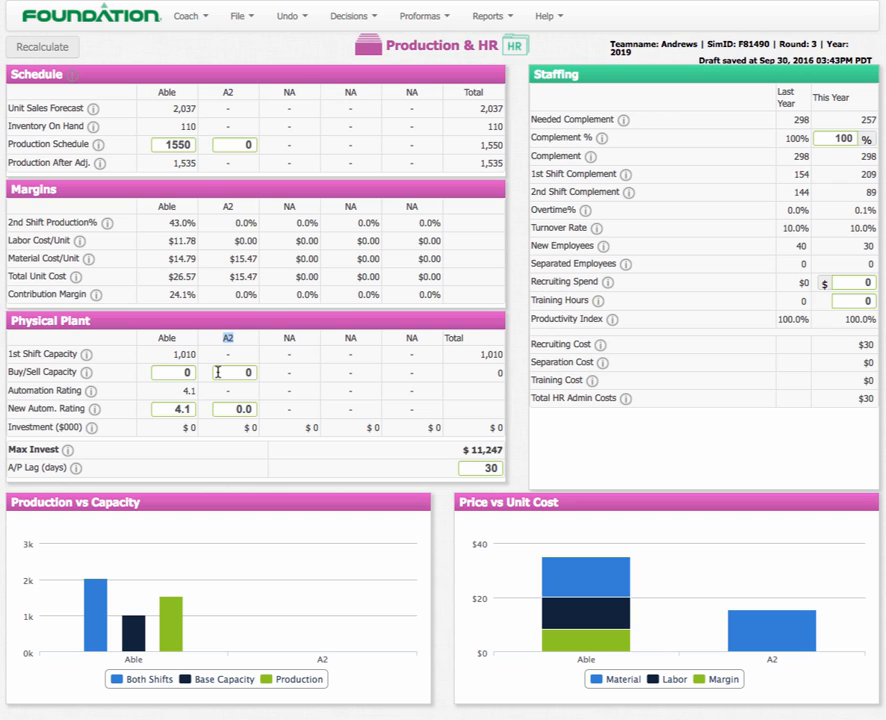
mouse_move(474, 448)
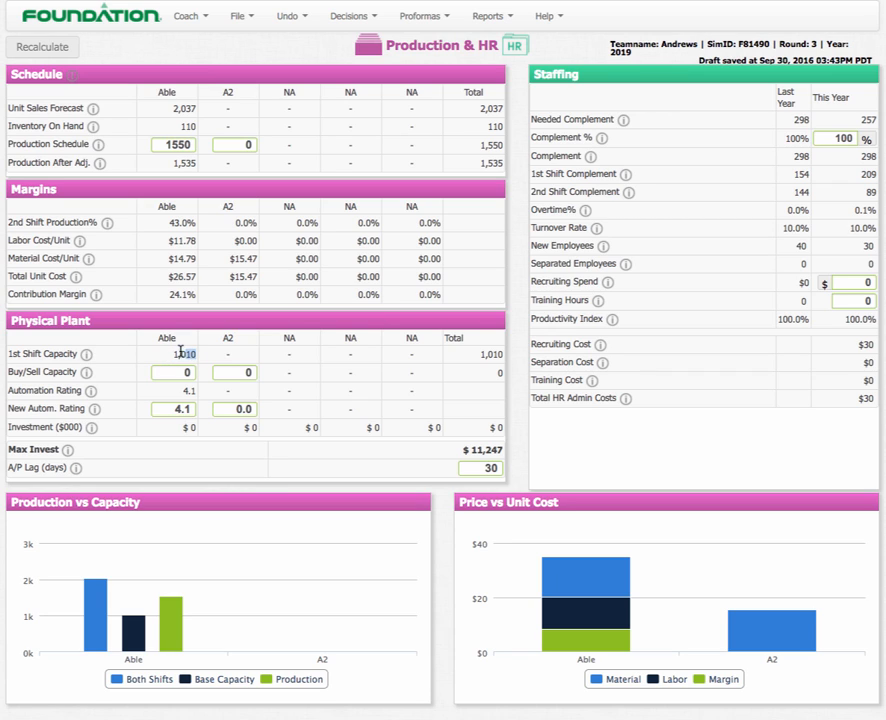
Buy 400 units of new capacity for A2 and recalculate, giving a $4,000 plant investment.
double_click(184, 354)
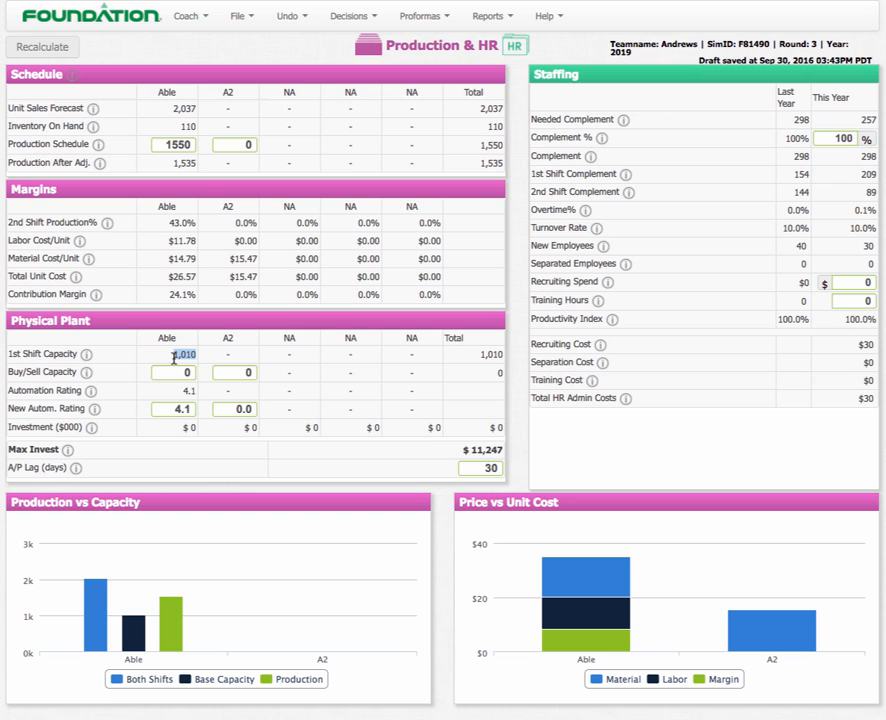
mouse_move(178, 356)
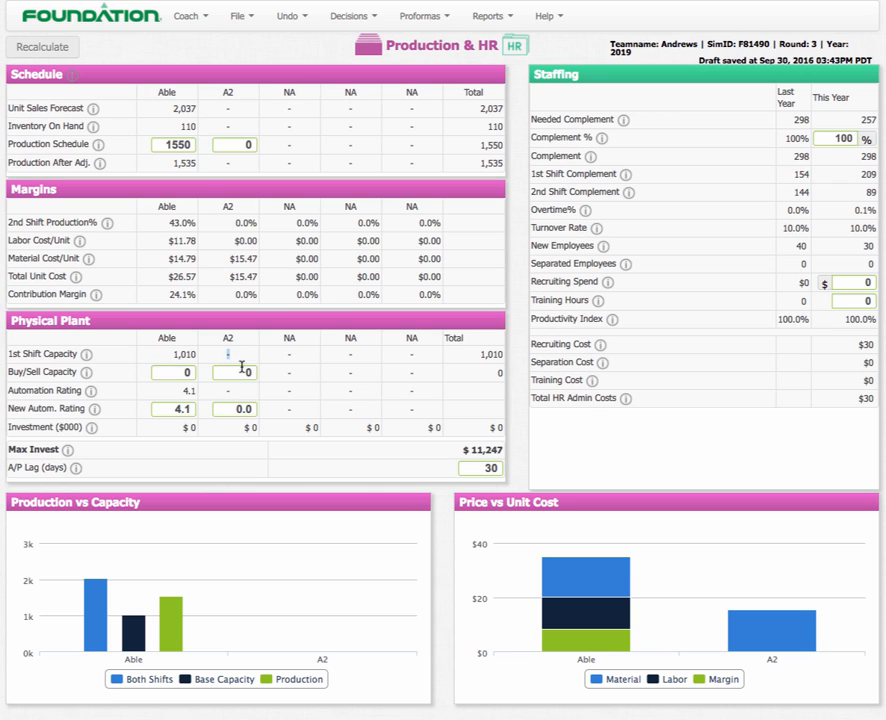
text(100)
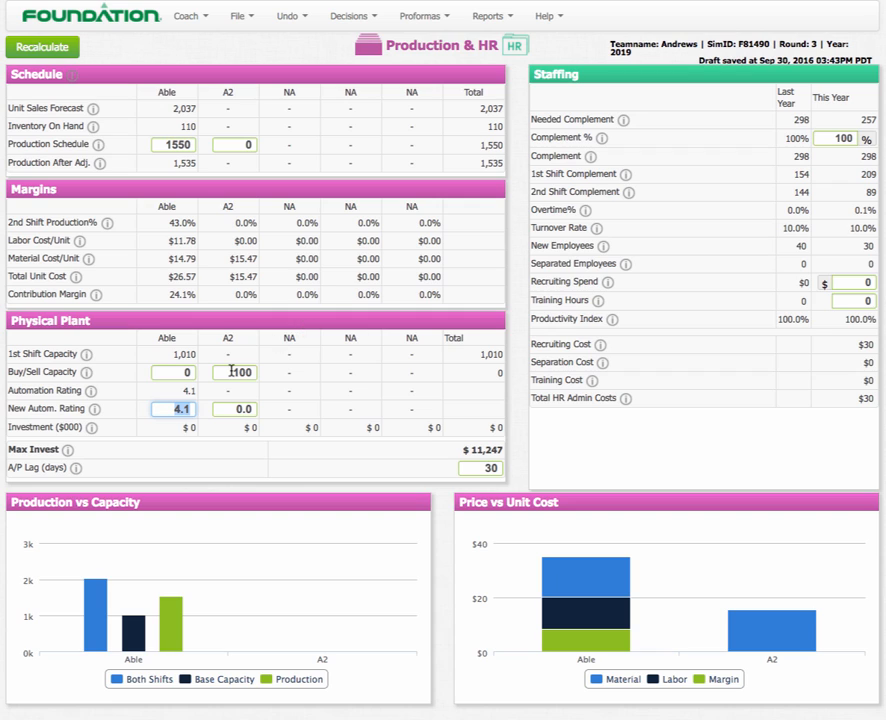
text(400)
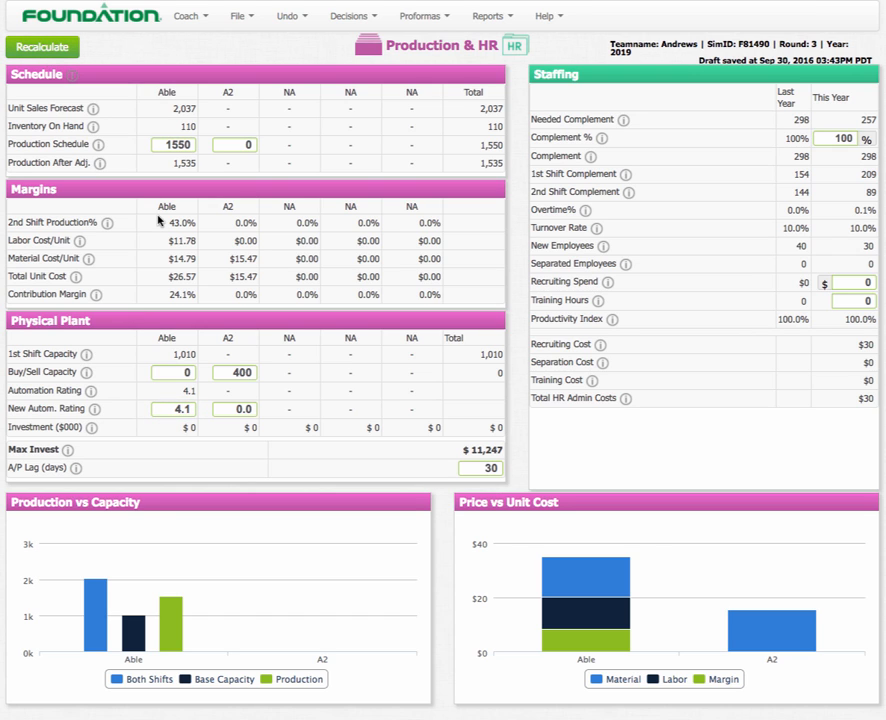
click(42, 48)
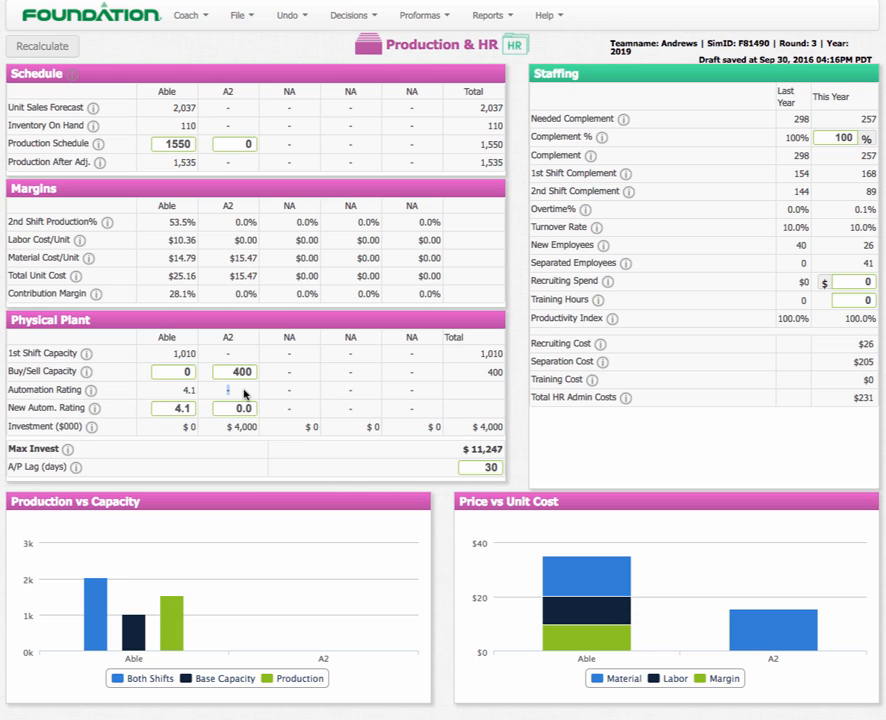
Raise A2's new automation rating to 5.0 and recalculate, lifting plant investment to $10,400.
click(234, 408)
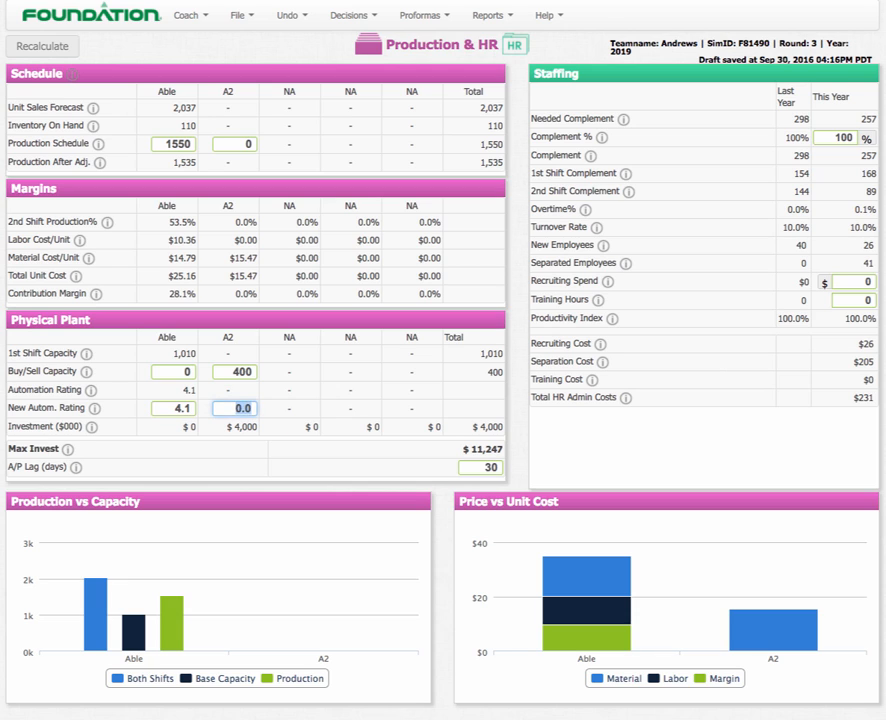
text(1.0)
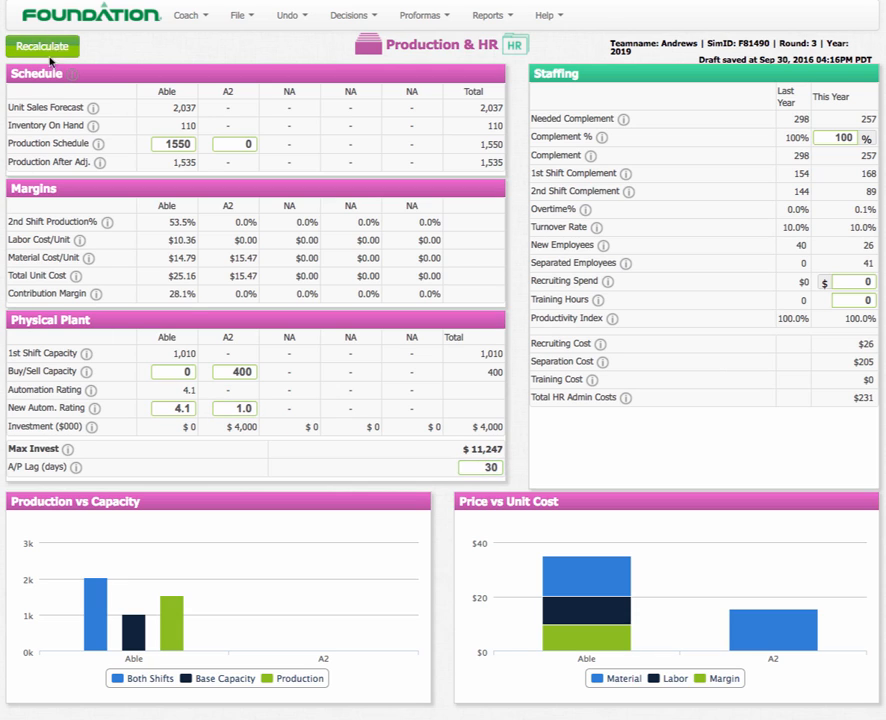
click(40, 48)
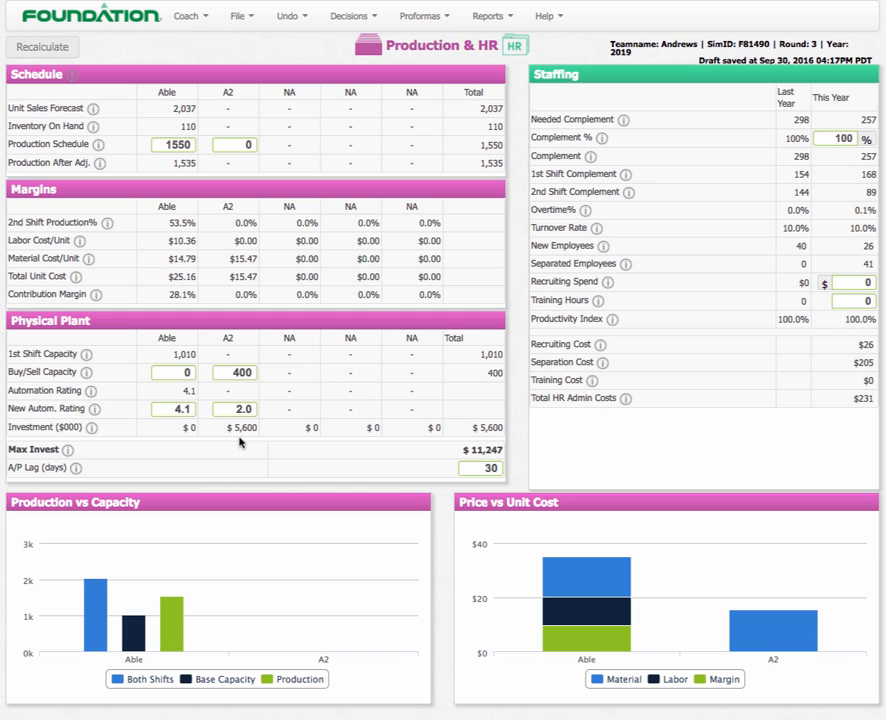
mouse_move(230, 388)
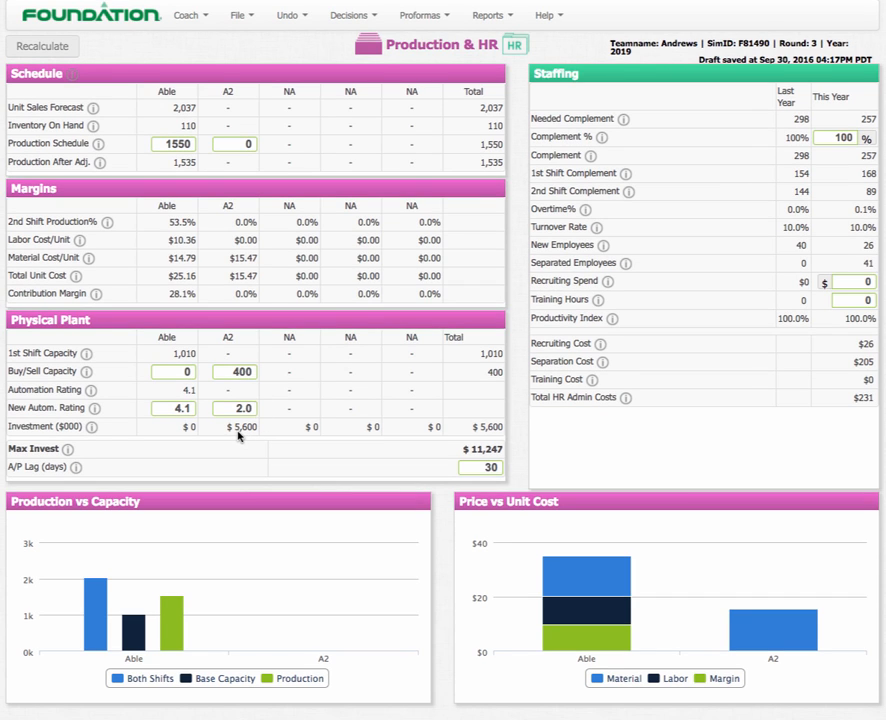
click(234, 408)
text(10)
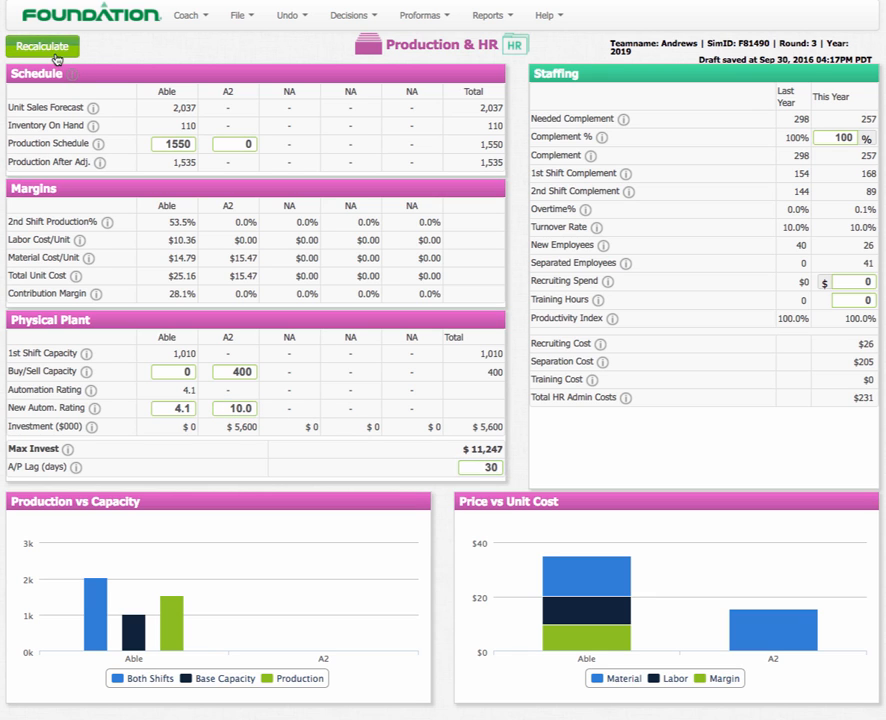
click(42, 48)
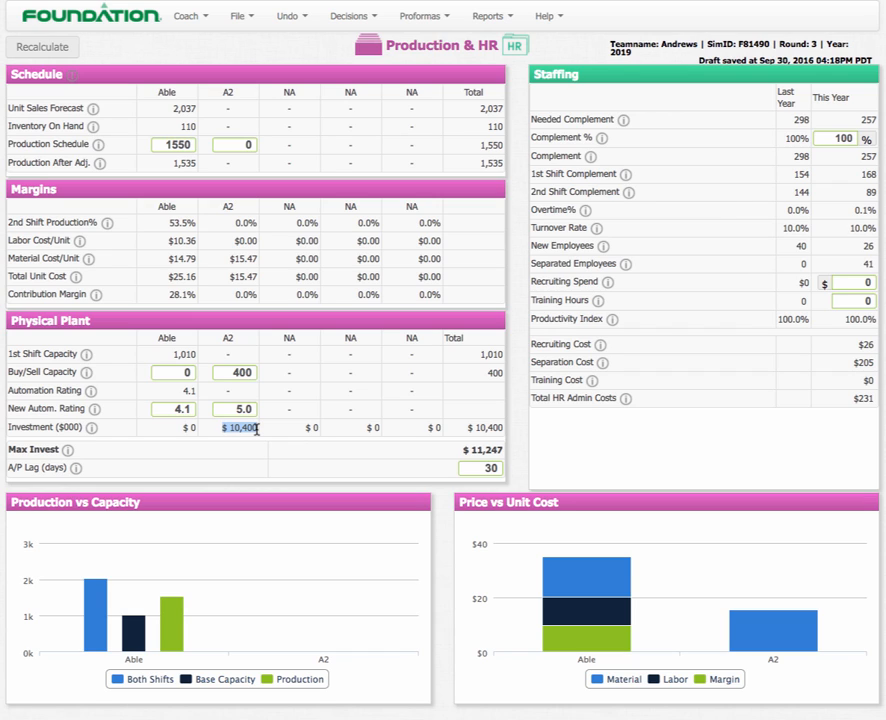
mouse_move(168, 480)
text(6)
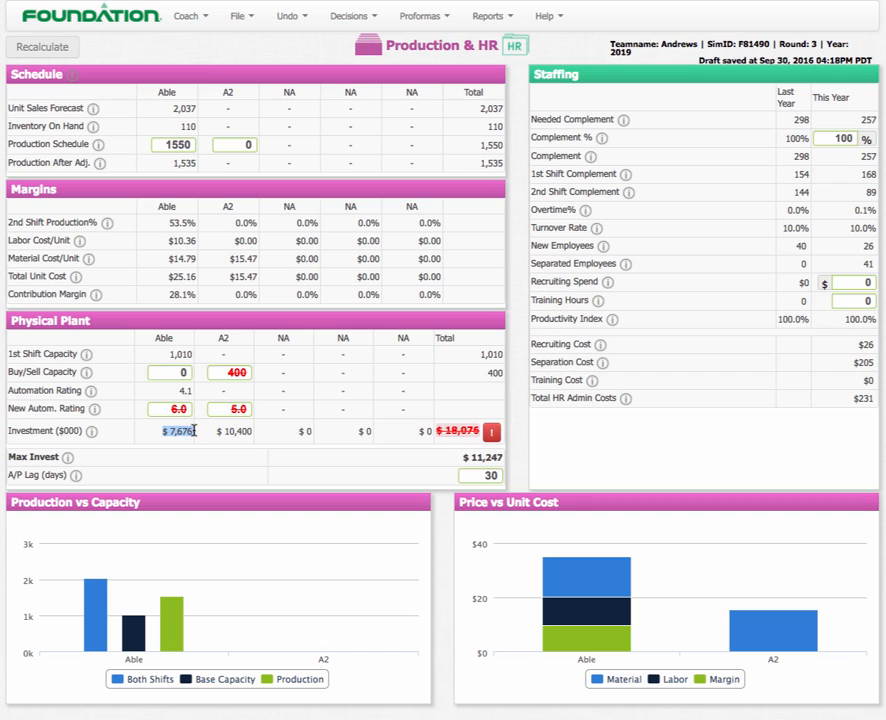
mouse_move(232, 344)
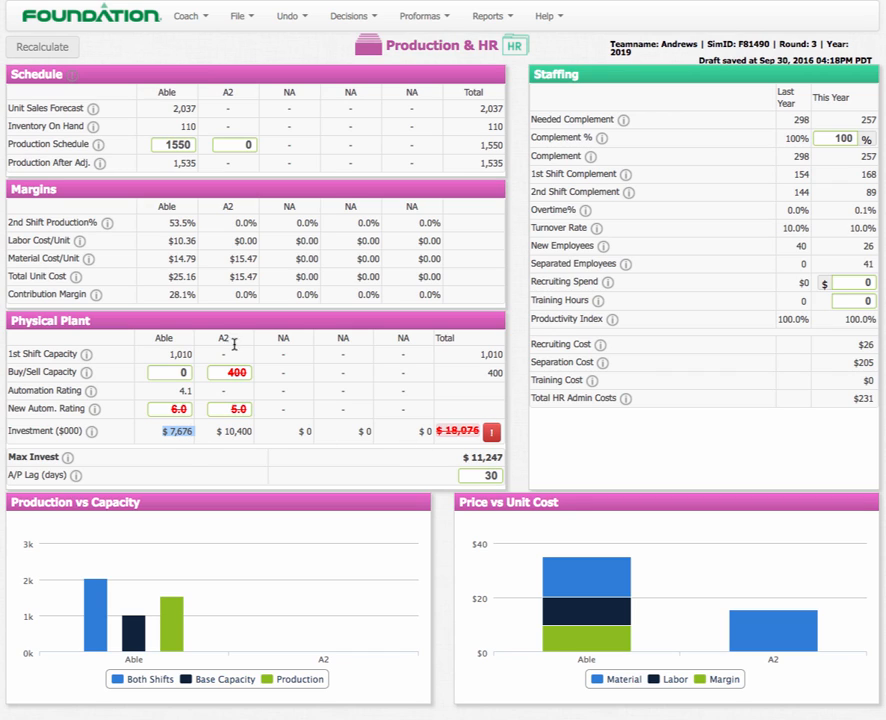
mouse_move(480, 442)
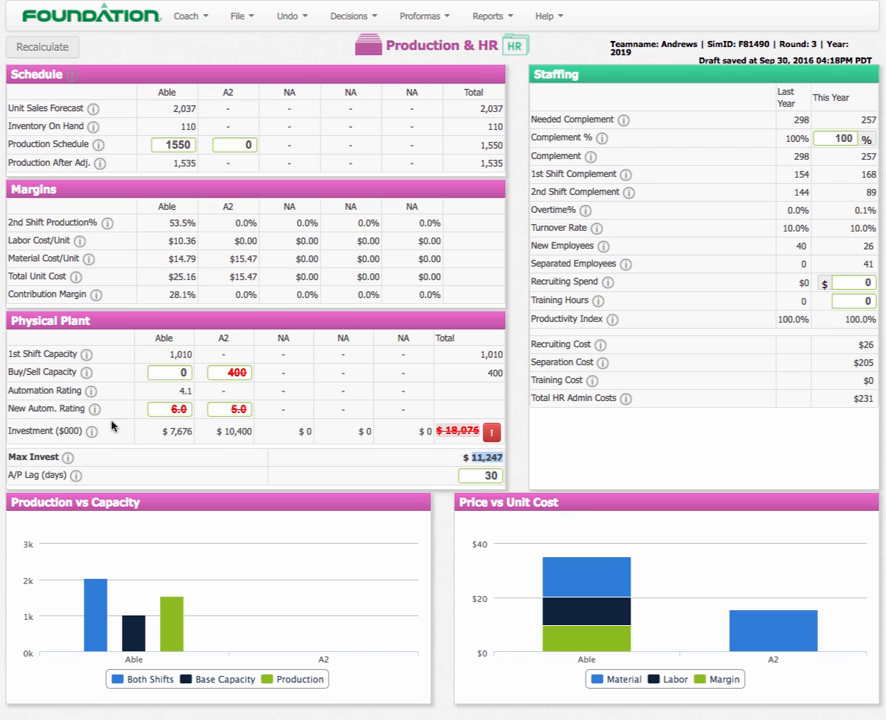
mouse_move(120, 388)
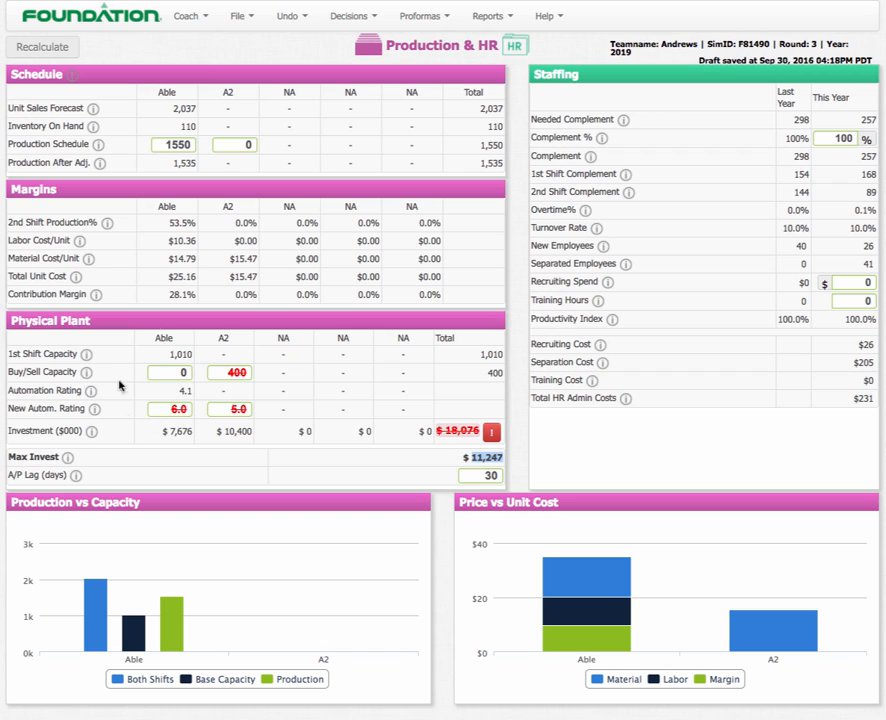
mouse_move(238, 360)
text(3)
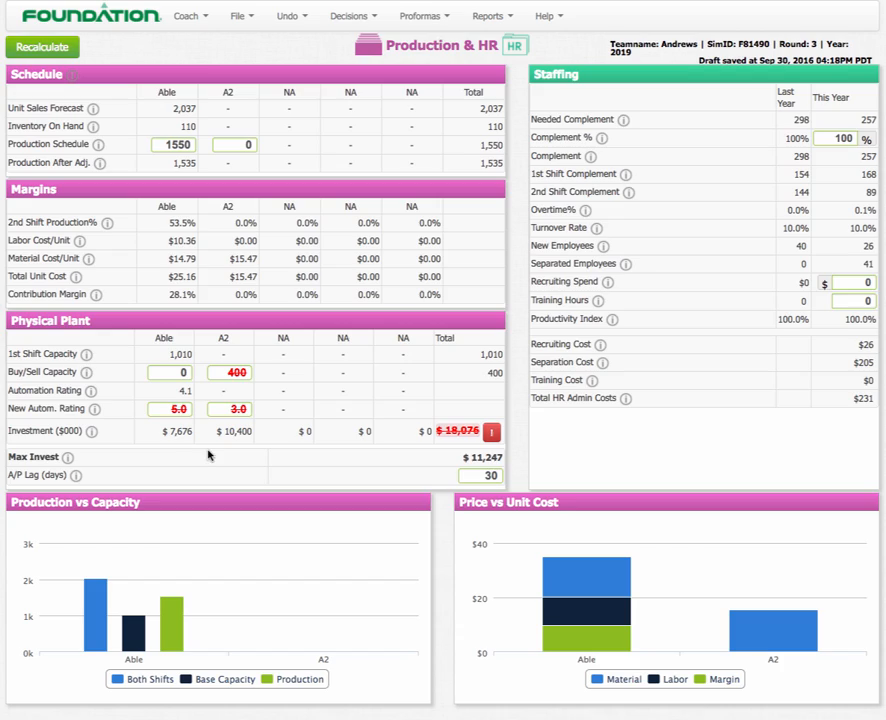
Recalculate with Able at 5.0 and A2 at 3.0 automation, bringing total investment to $10,836.
click(42, 48)
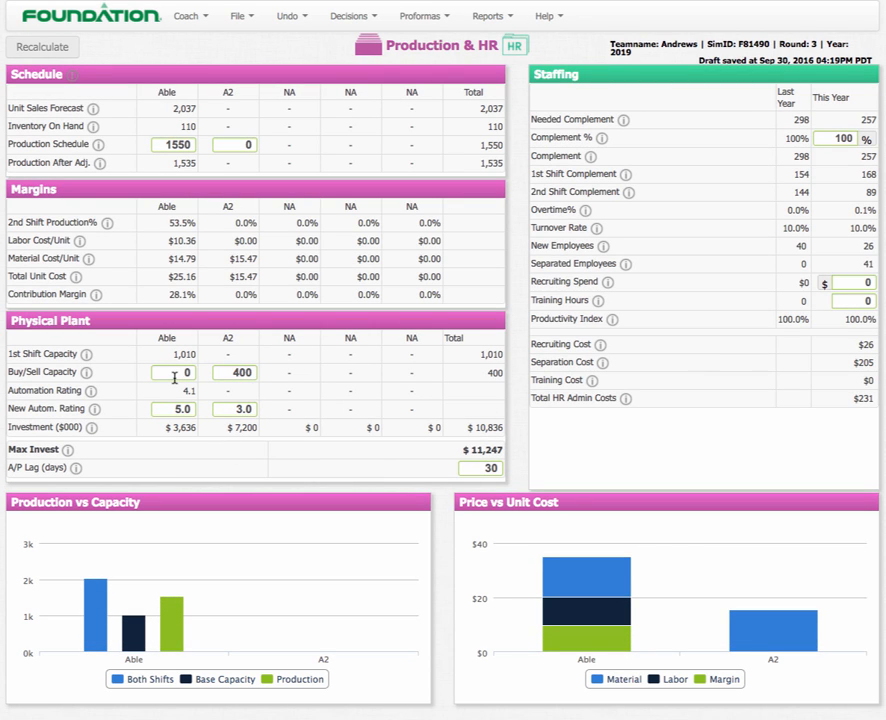
click(172, 372)
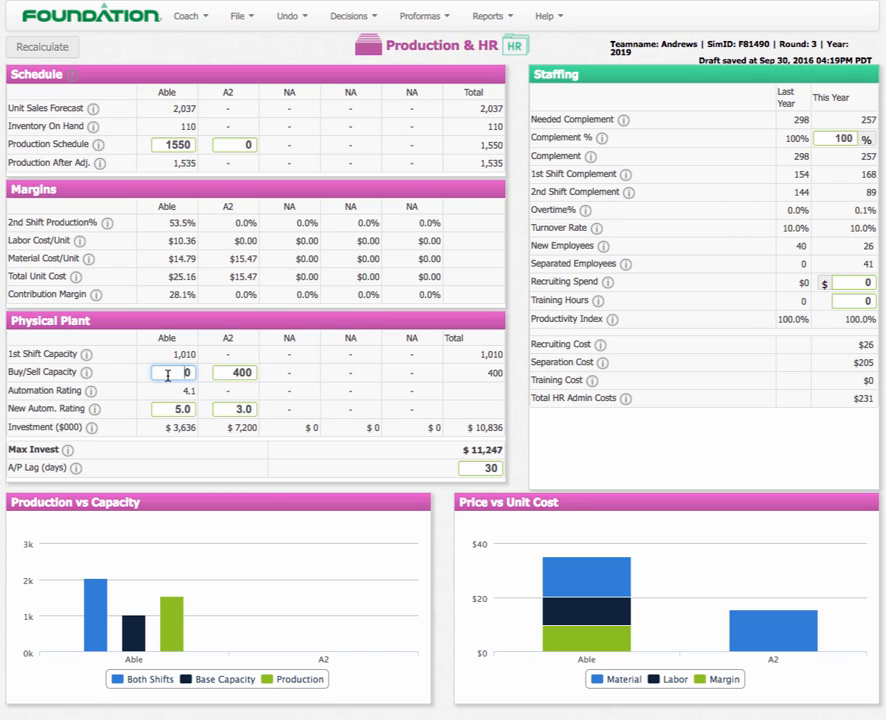
Sell 200 units of Able capacity and set Able's automation to 6.0, total investment $10,444.
text(-200)
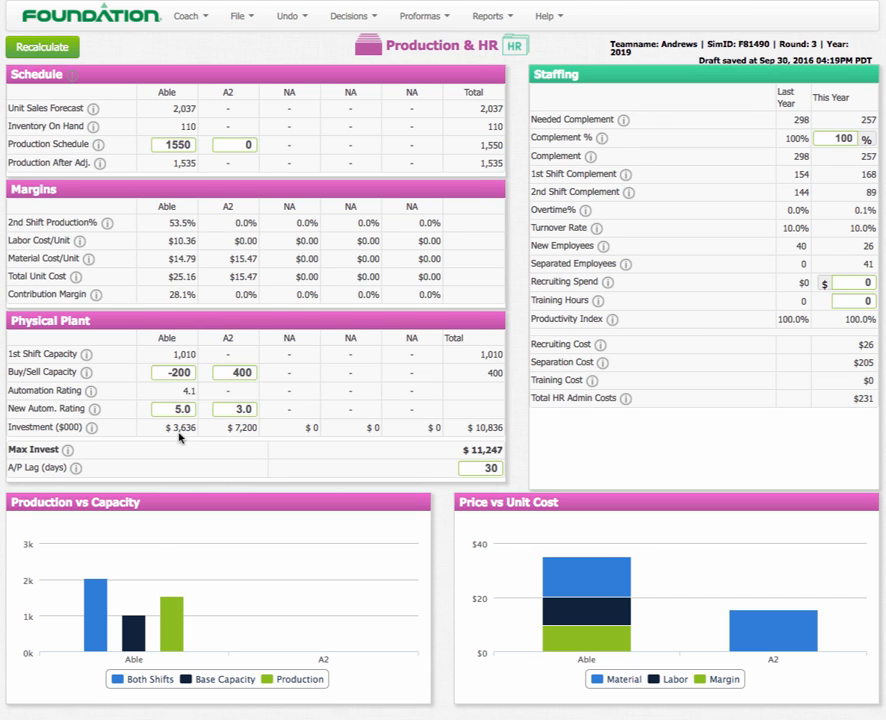
click(42, 48)
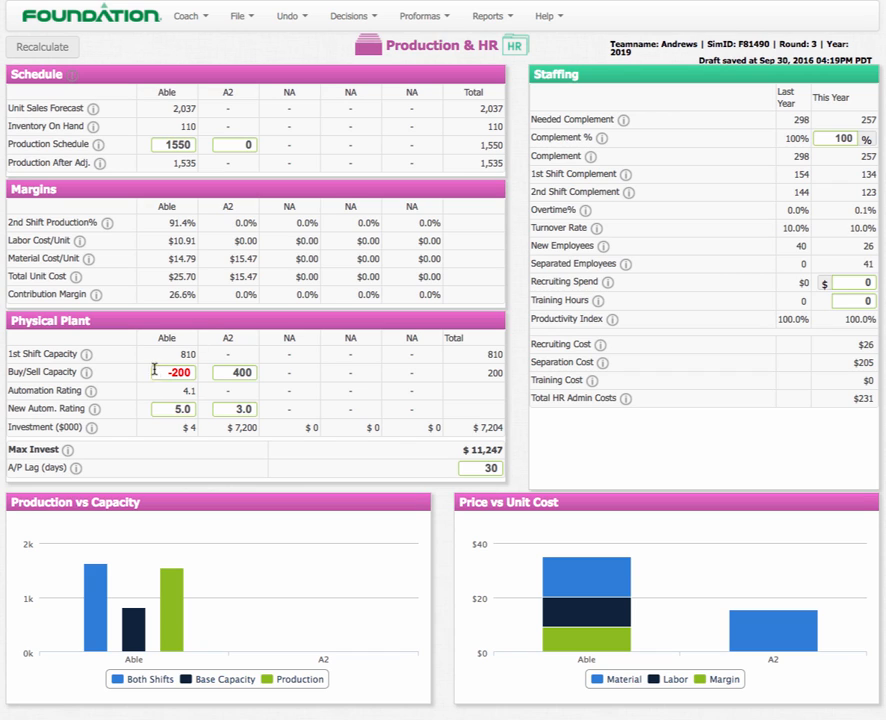
mouse_move(164, 428)
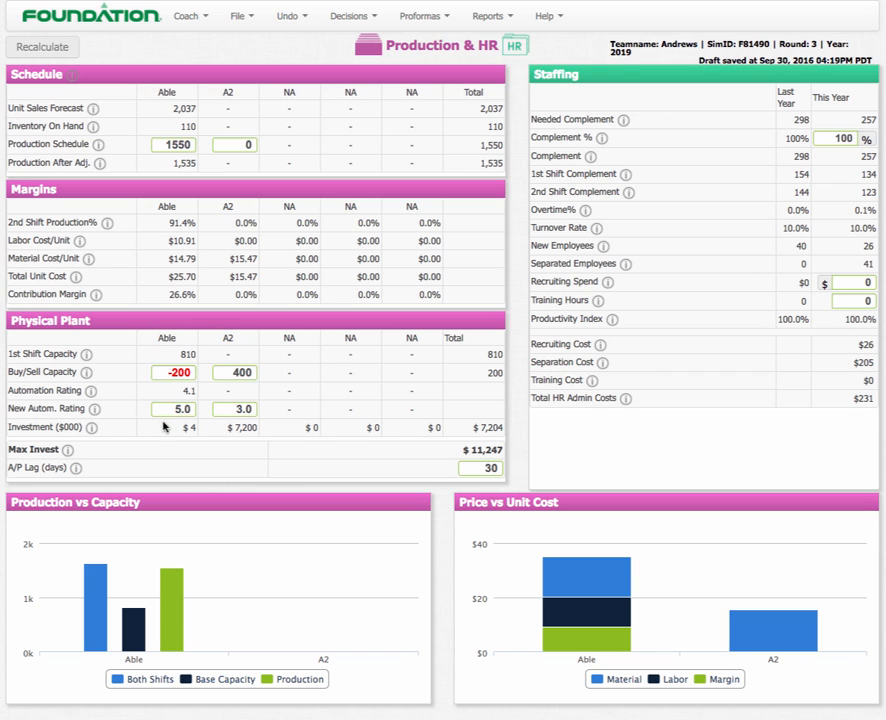
mouse_move(476, 424)
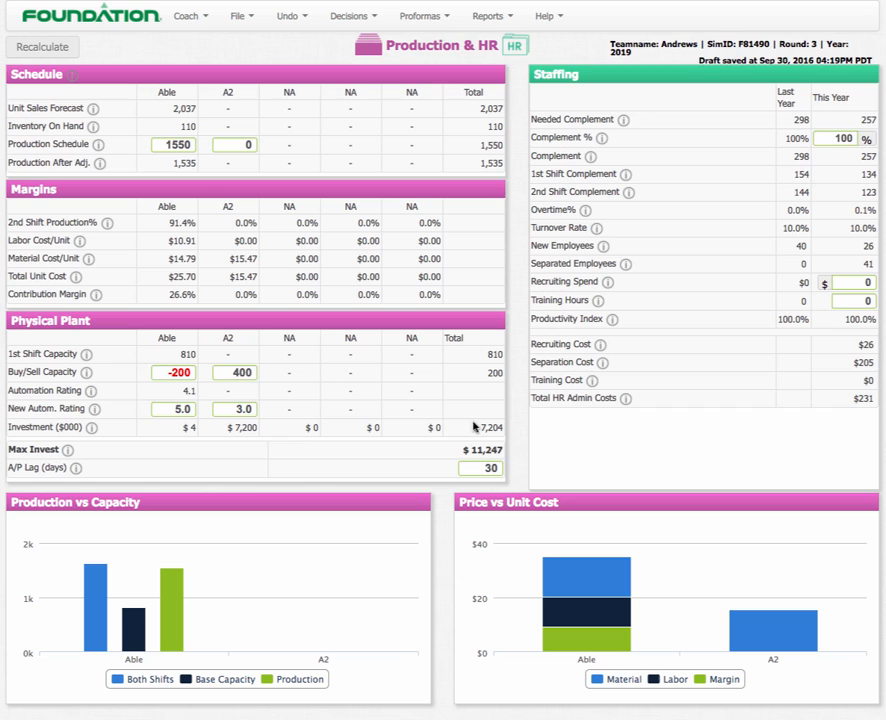
click(176, 408)
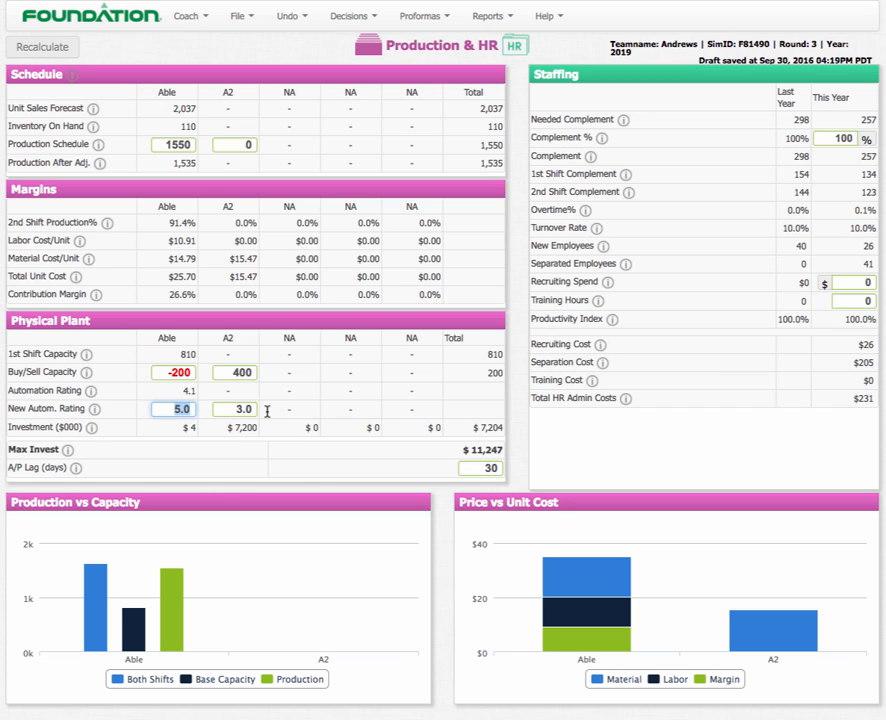
text(6.0)
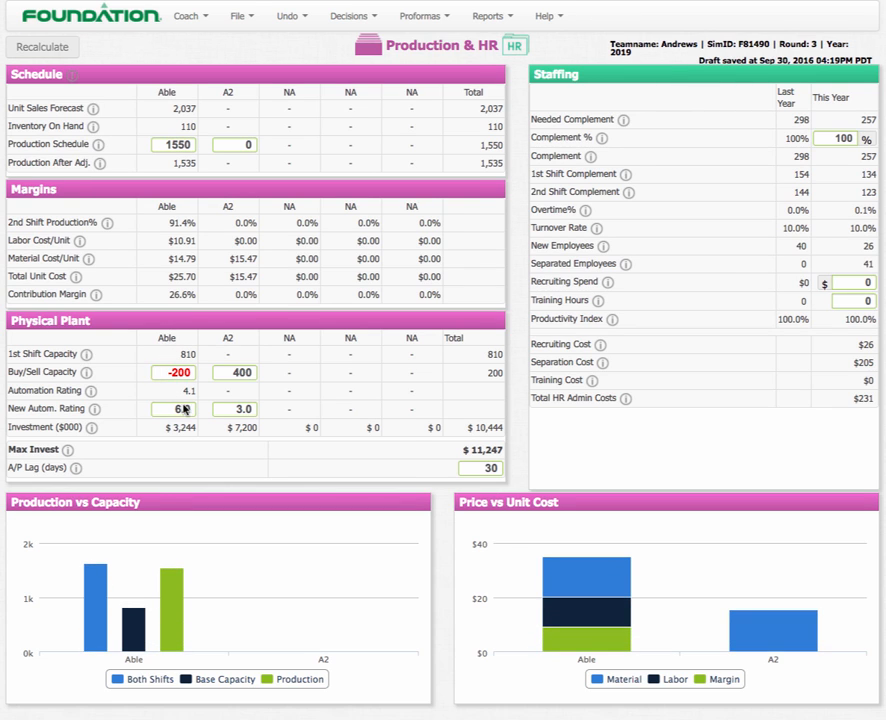
click(176, 408)
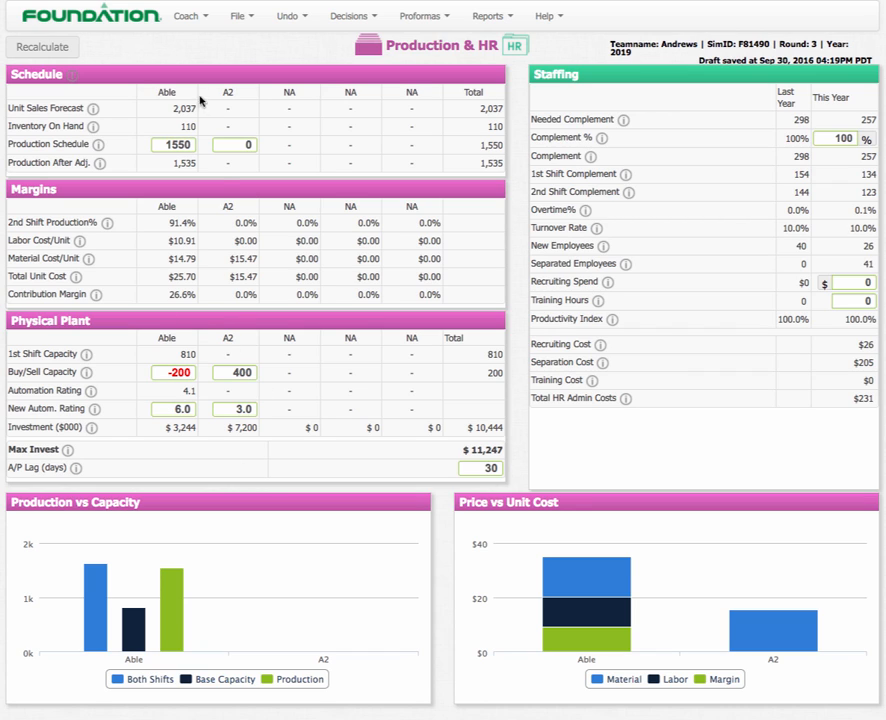
mouse_move(250, 122)
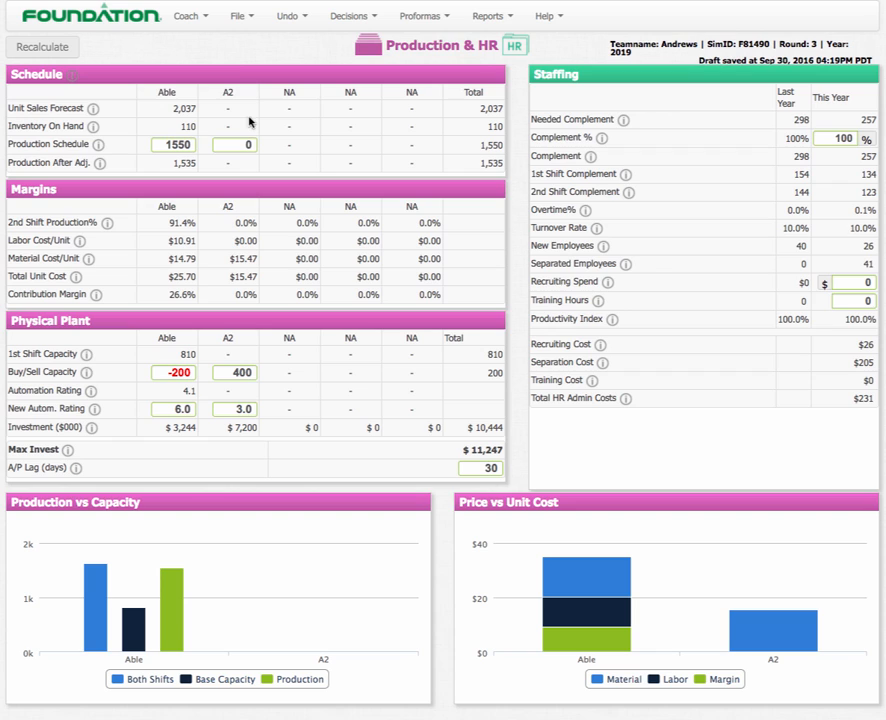
mouse_move(256, 414)
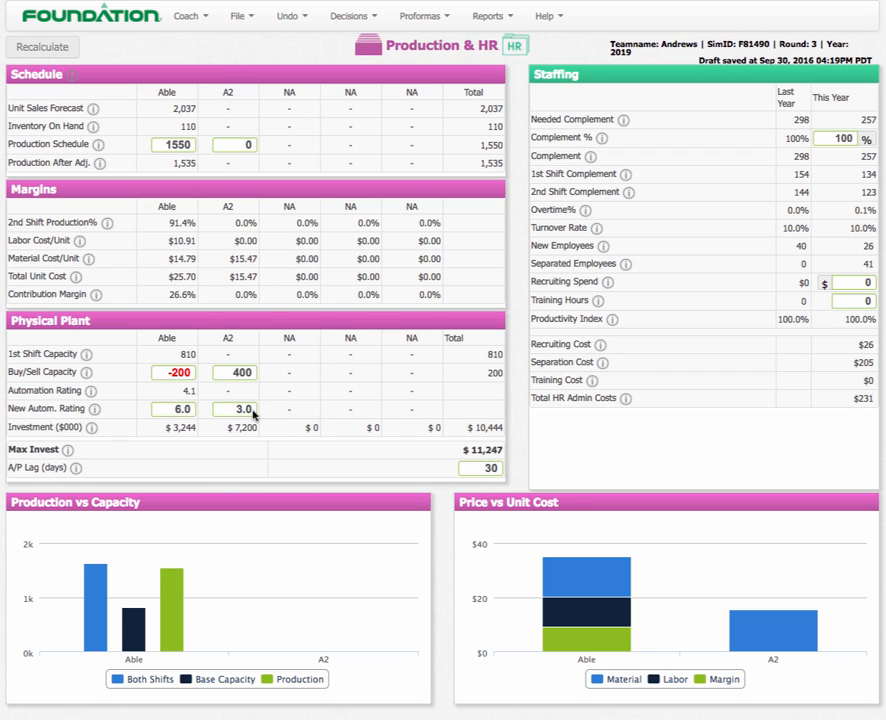
click(236, 372)
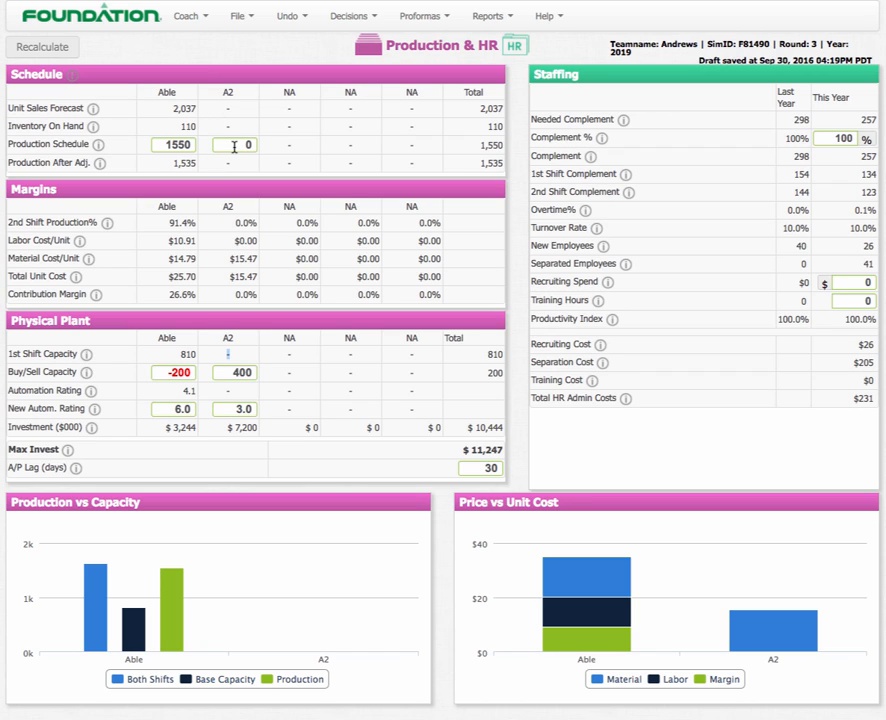
mouse_move(450, 448)
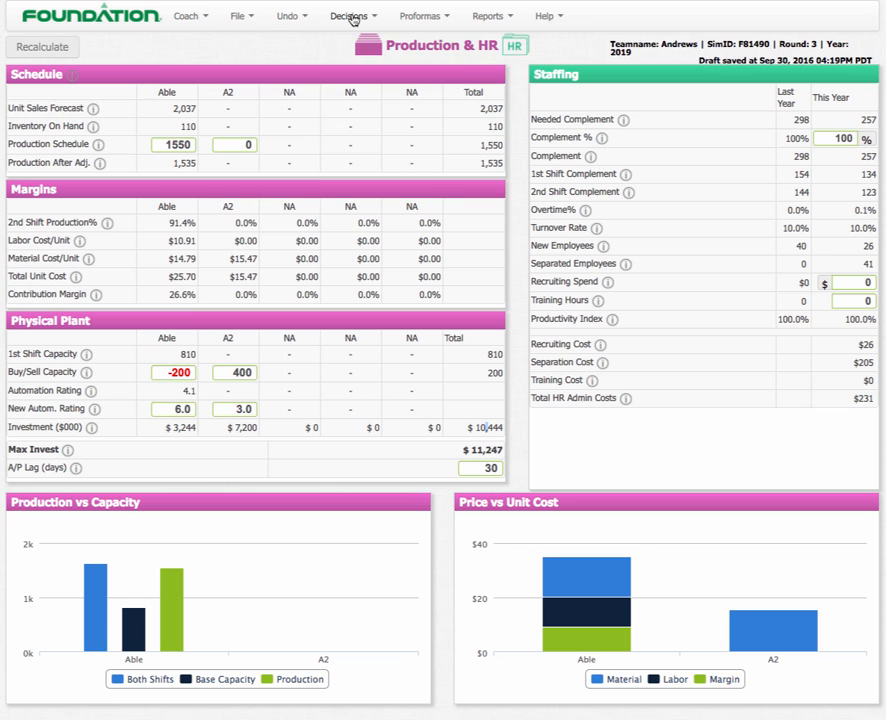
Switch from Production & HR to the Finance decisions sheet via the Decisions menu.
click(350, 16)
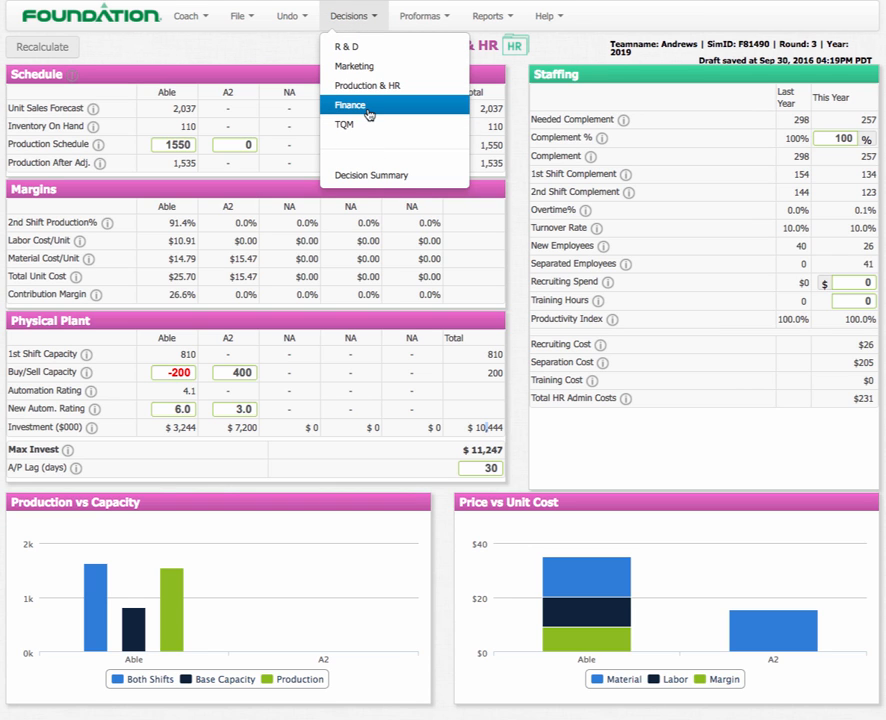
click(366, 84)
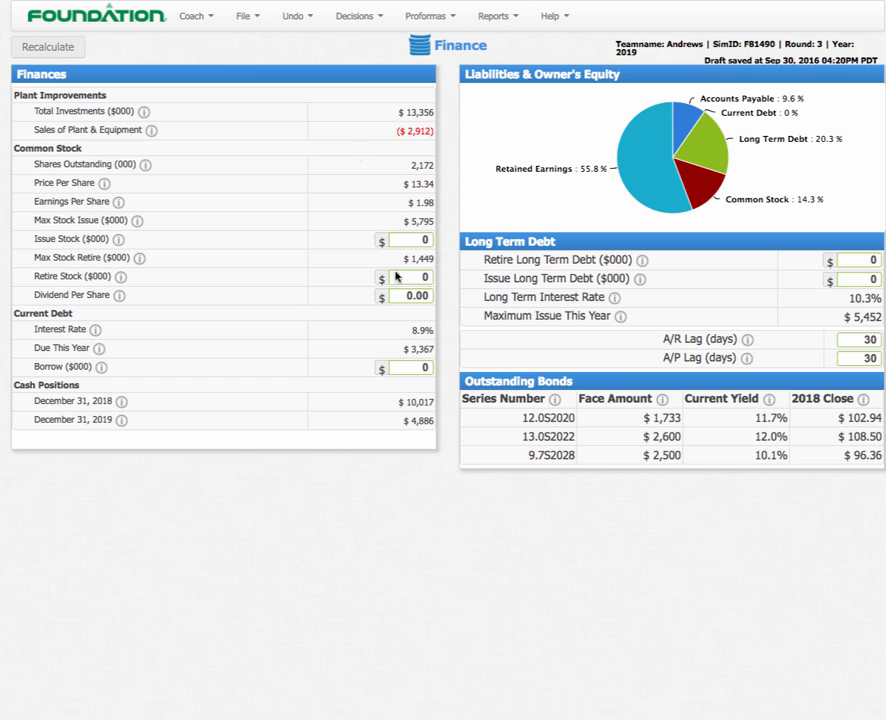
mouse_move(428, 392)
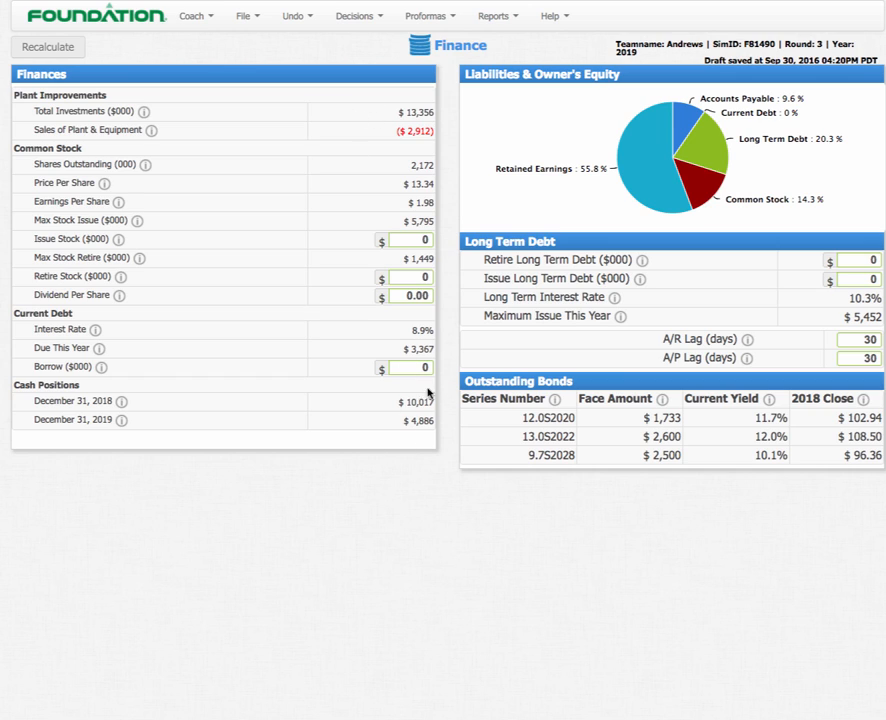
mouse_move(420, 436)
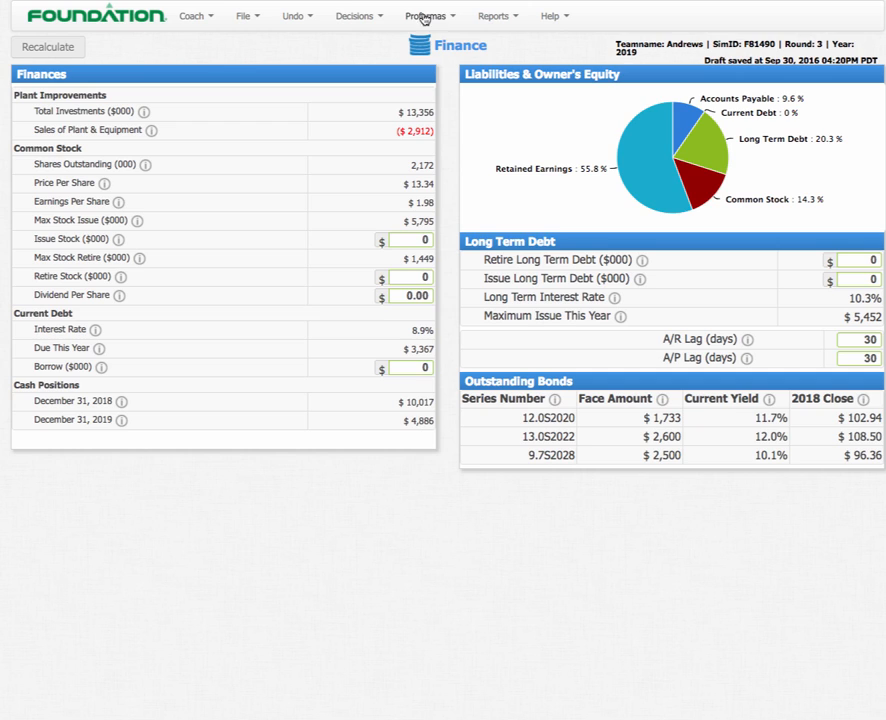
Go to the Marketing sheet and enter 1,400 units as Able's sales forecast.
click(358, 16)
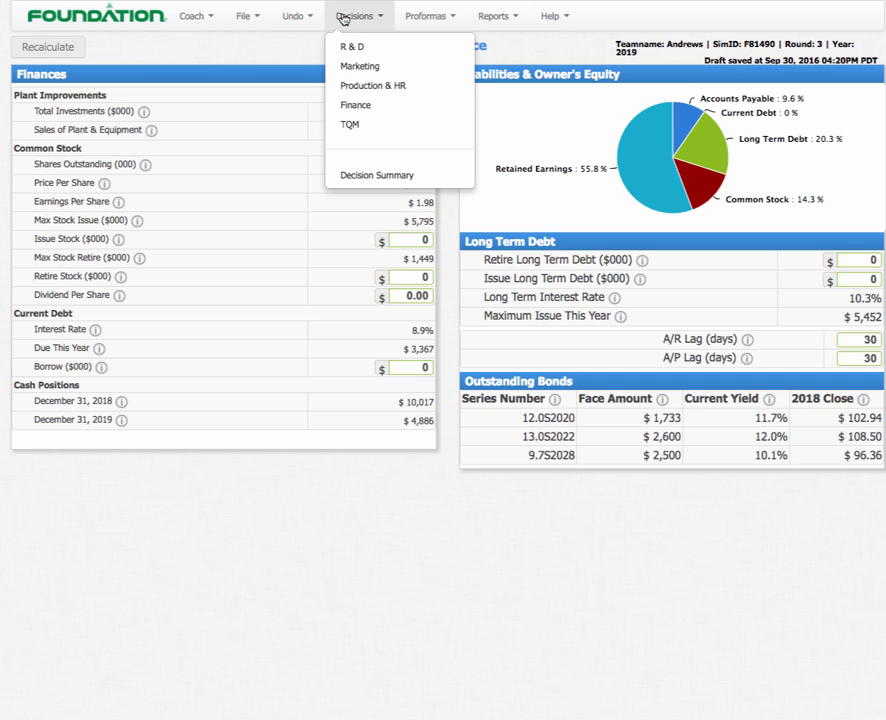
click(356, 104)
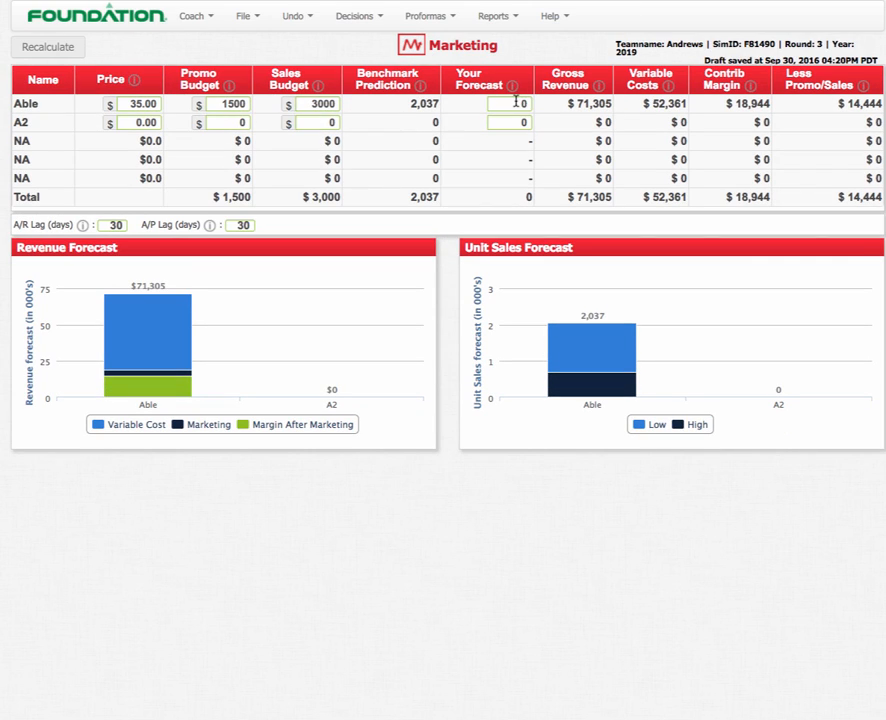
click(510, 104)
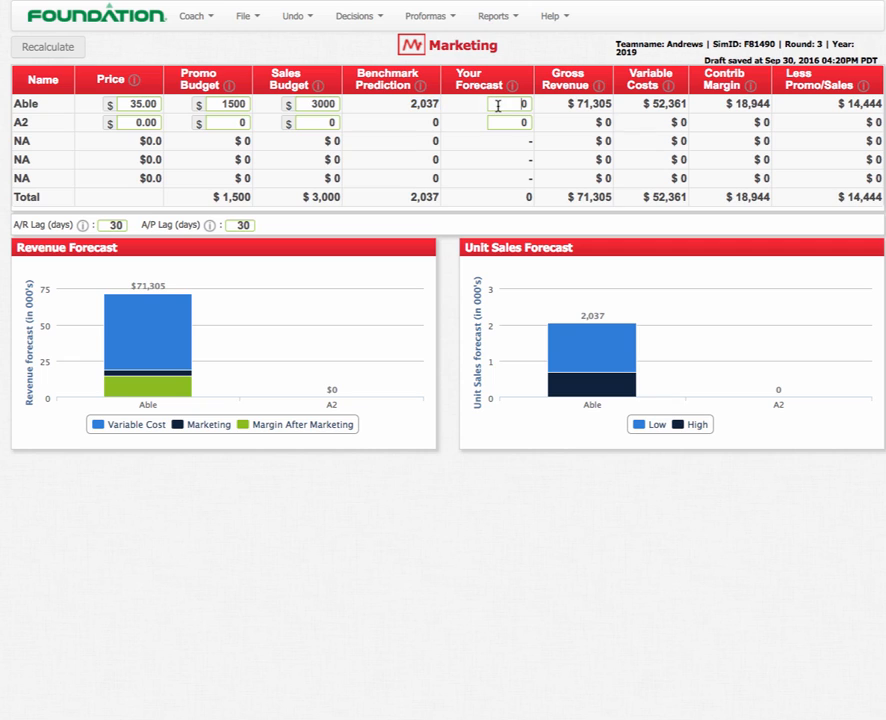
text(1400)
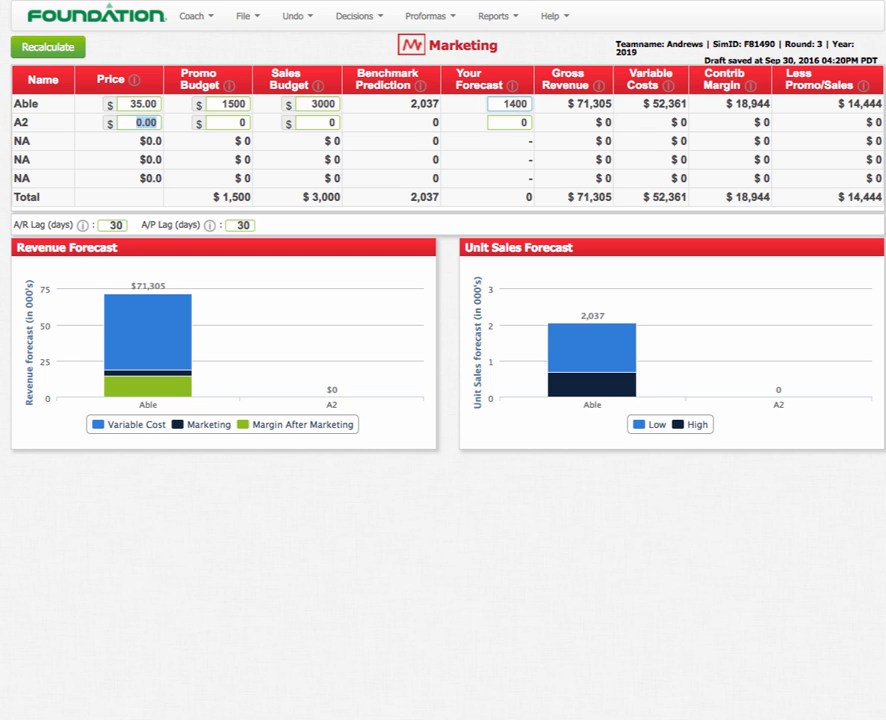
click(48, 48)
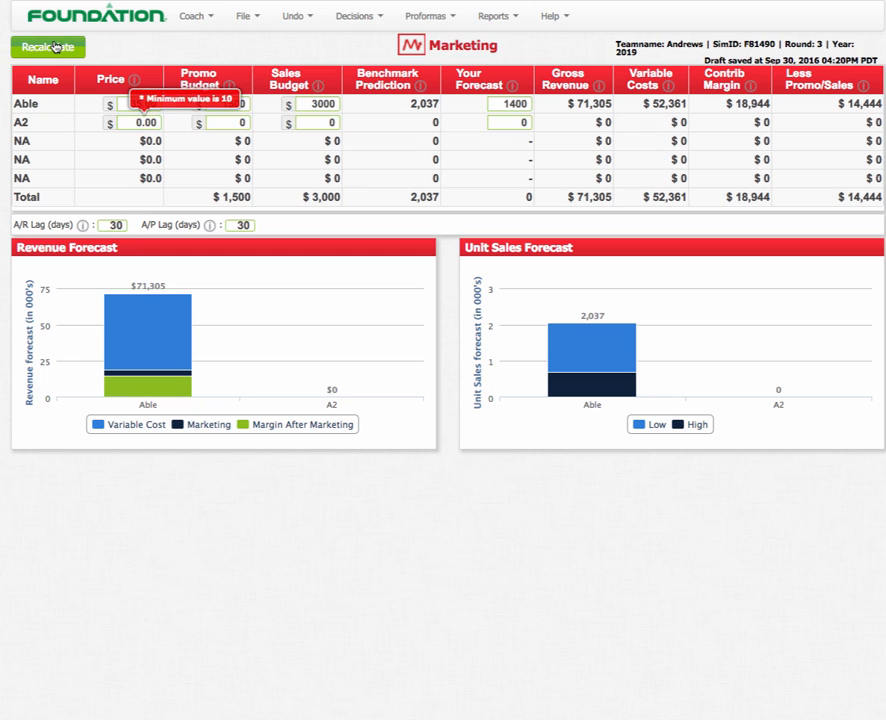
click(140, 122)
text(45)
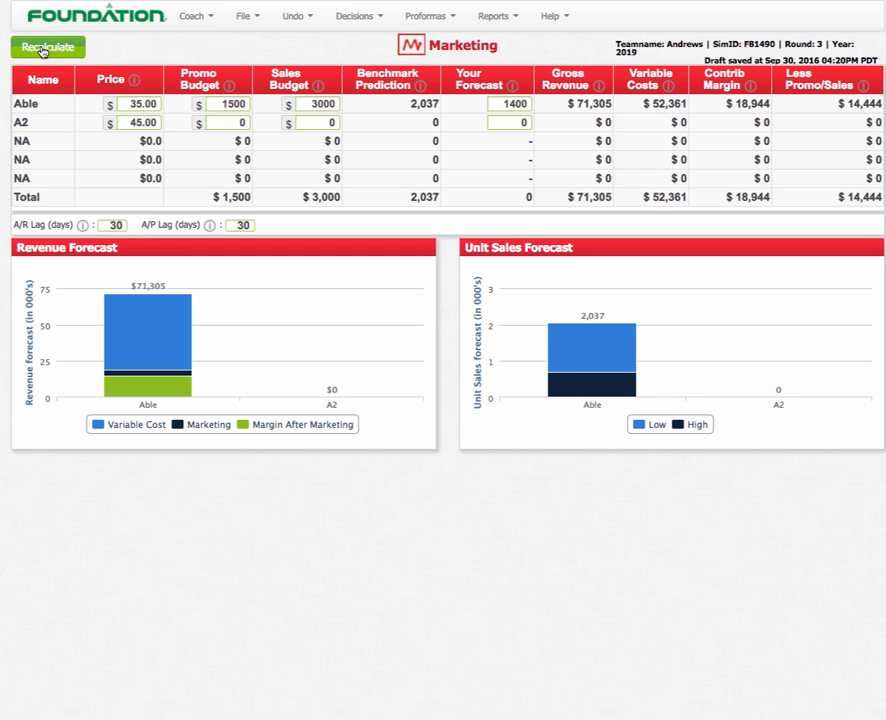
Recalculate the 1,400-unit forecast, check Production & HR, then return to Finance showing the cash shortfall.
click(48, 48)
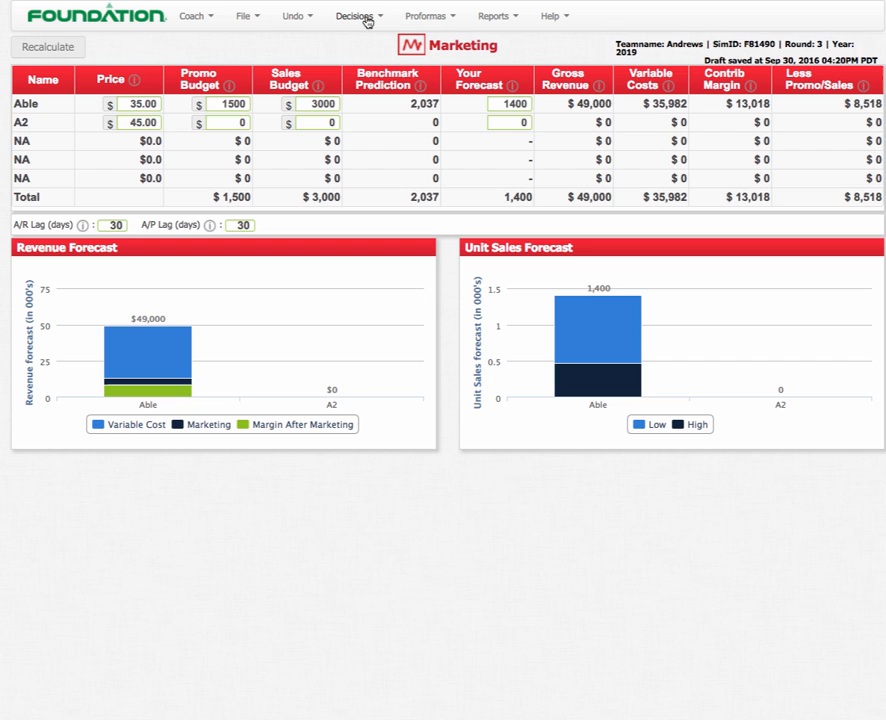
click(356, 16)
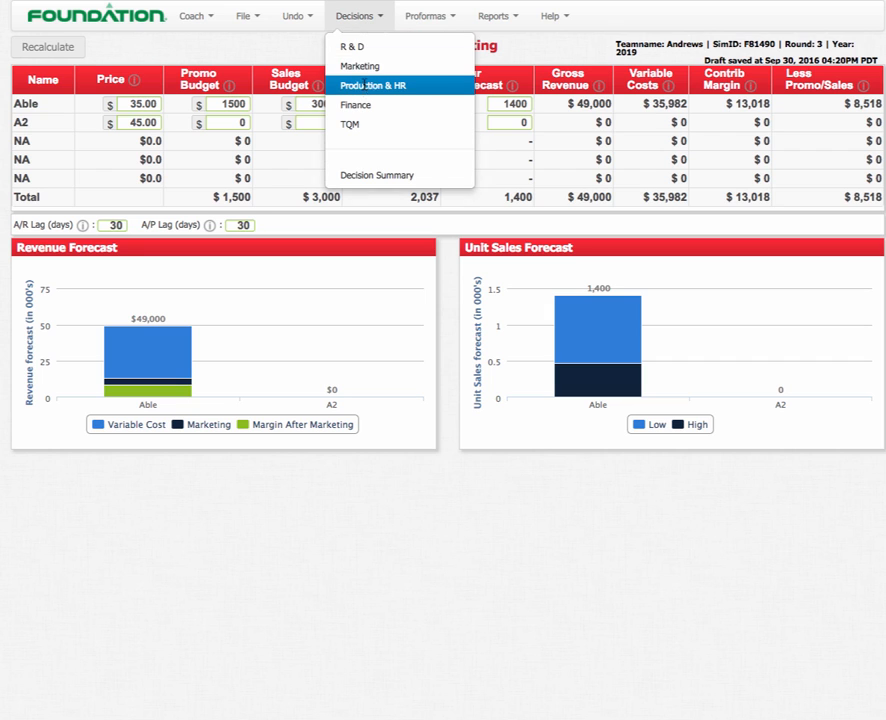
click(372, 84)
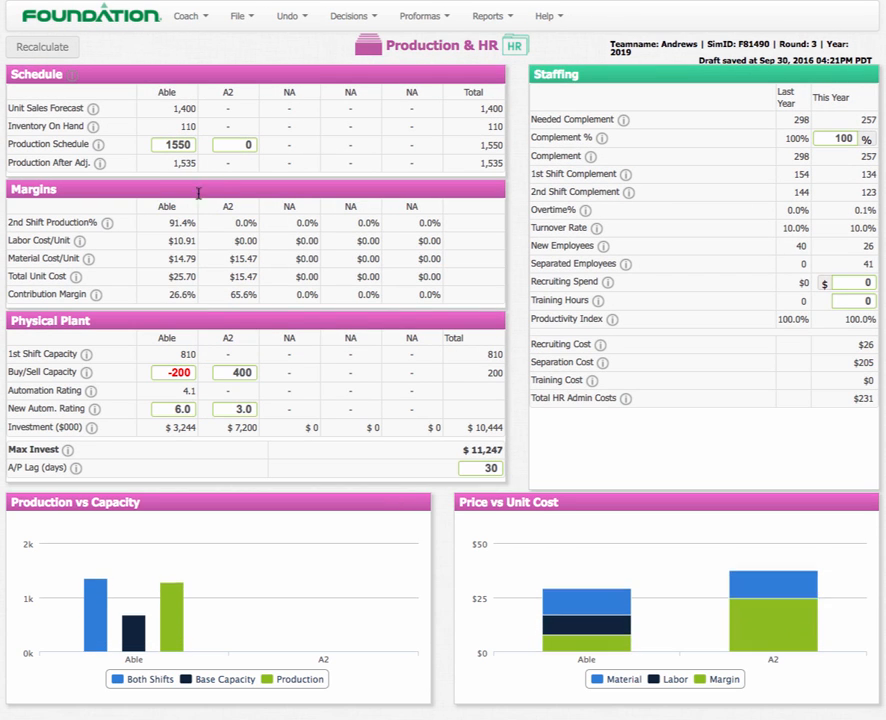
click(174, 144)
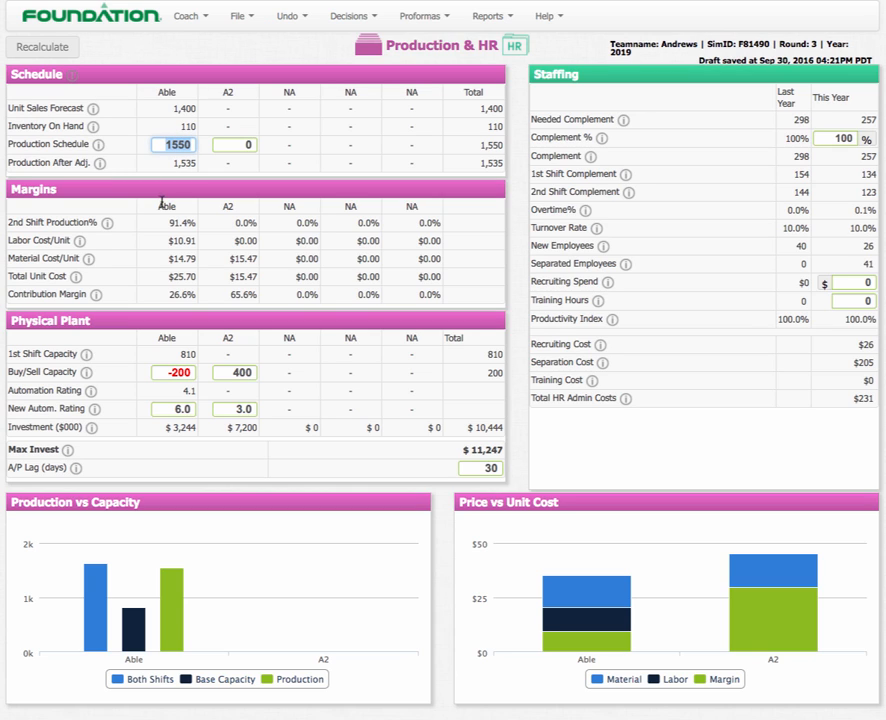
click(352, 16)
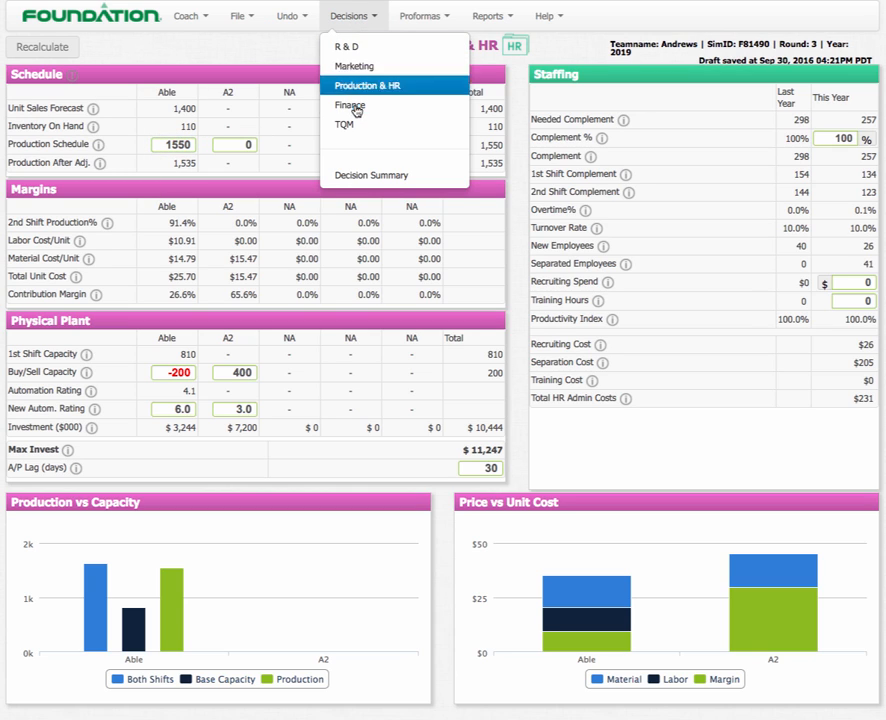
click(350, 104)
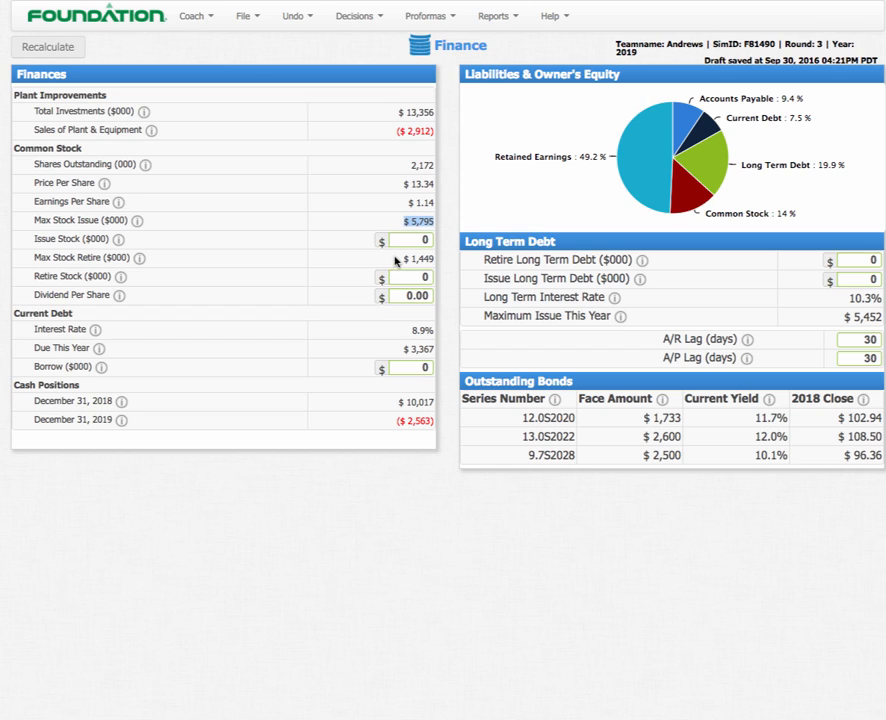
Issue $5,000 of new stock and recalculate, turning December 2019 cash positive at $2,278.
click(410, 240)
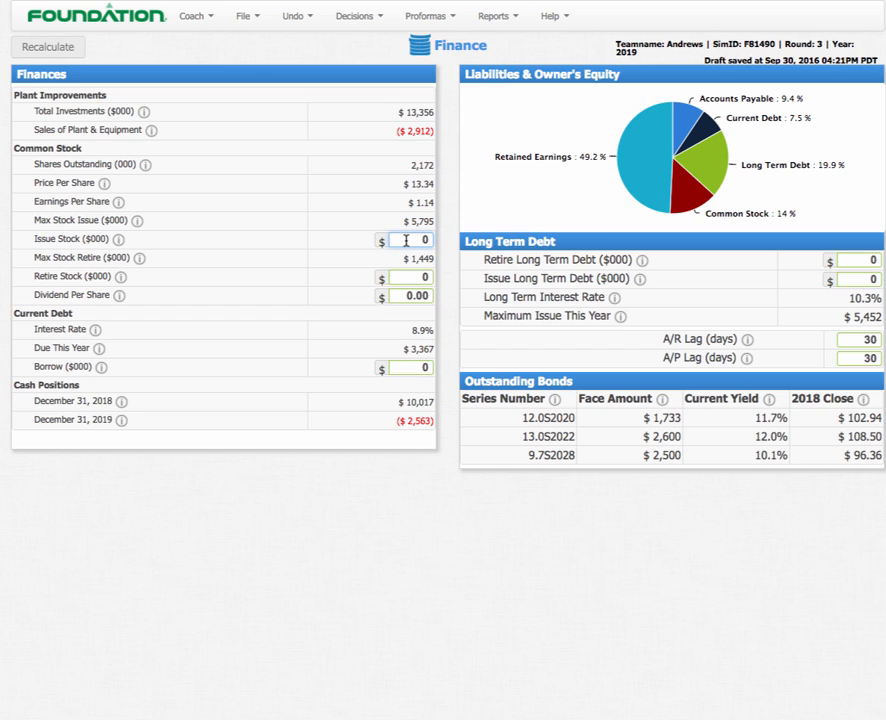
text(5000)
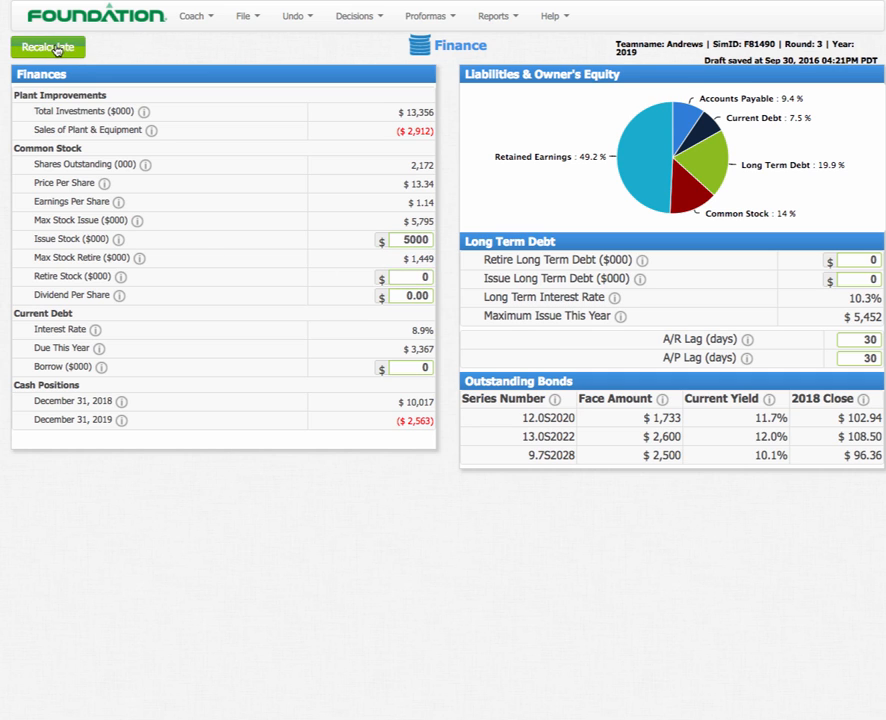
click(48, 48)
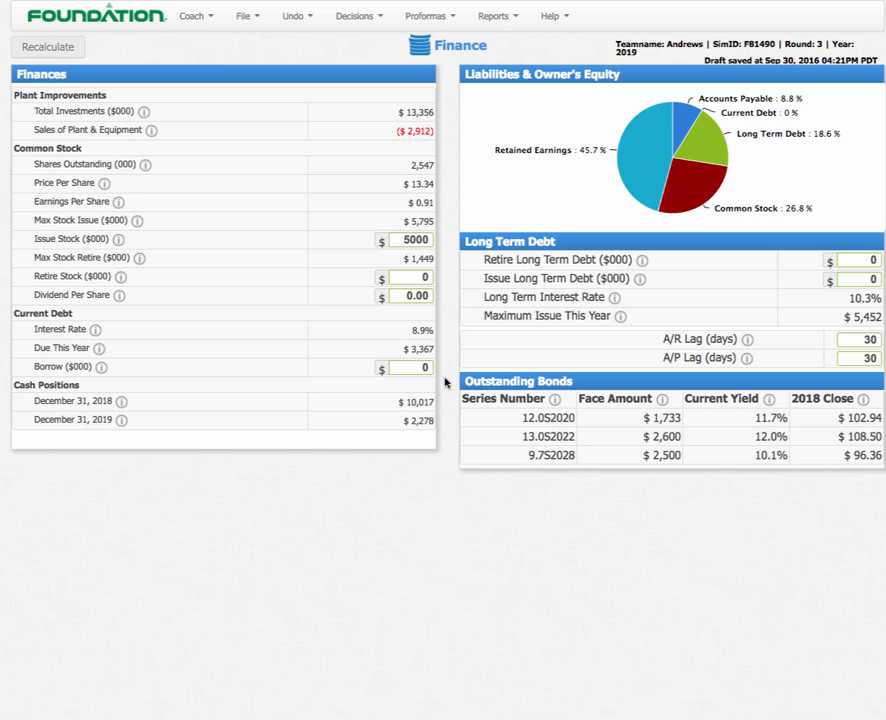
mouse_move(698, 172)
text(0)
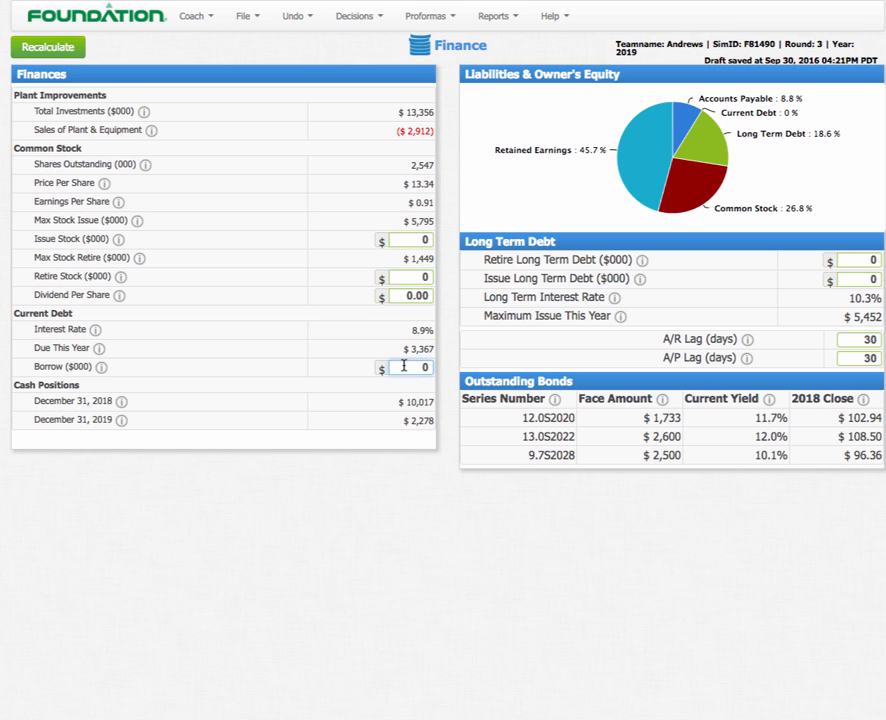
Fund with $5,000 of short-term borrowing instead of stock, projecting cash at $2,158.
text(5000)
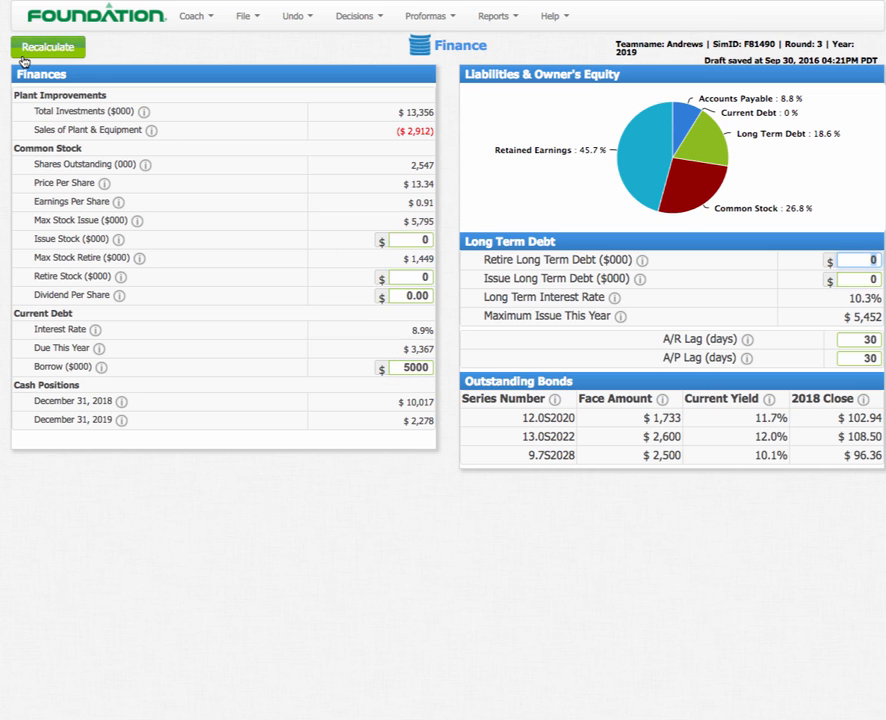
click(48, 48)
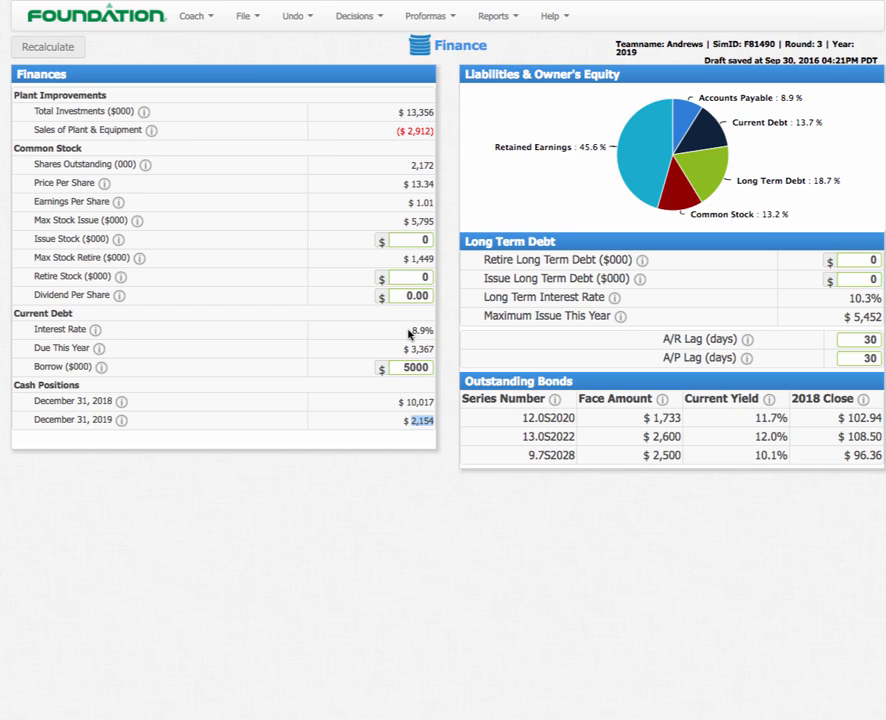
click(410, 368)
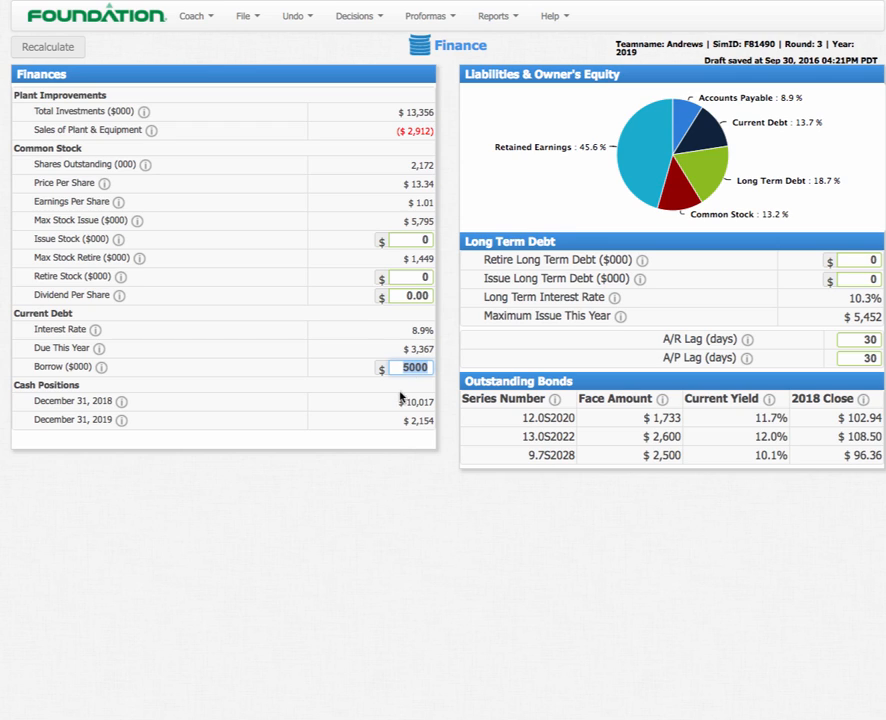
mouse_move(424, 388)
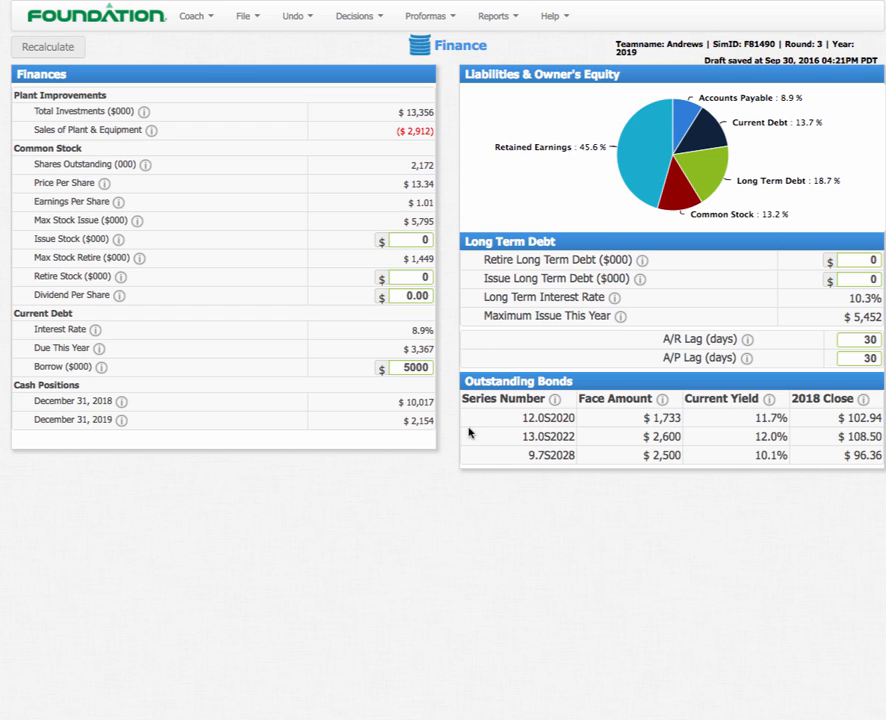
double_click(418, 348)
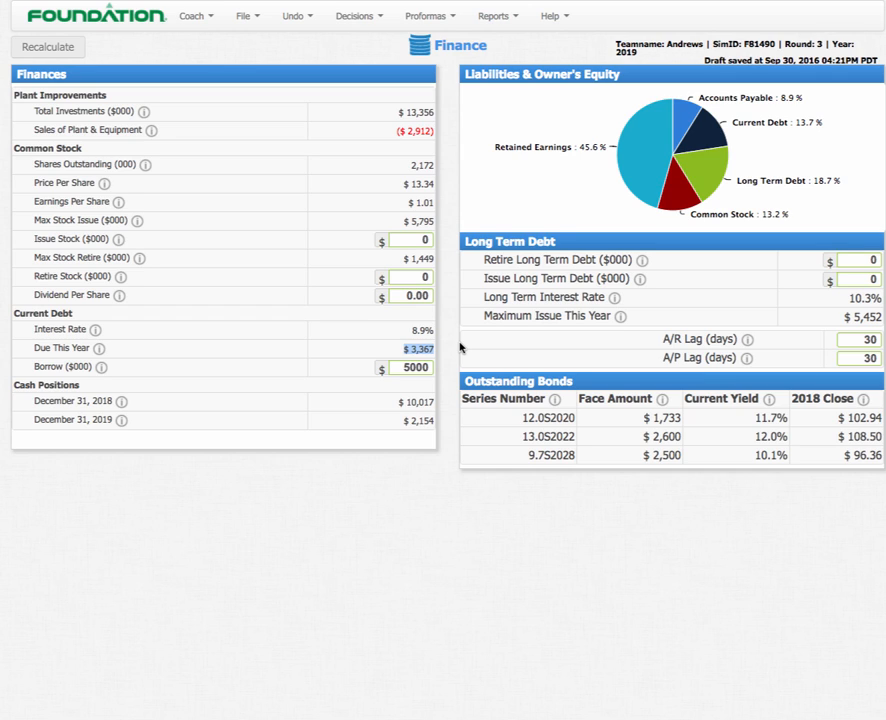
mouse_move(580, 414)
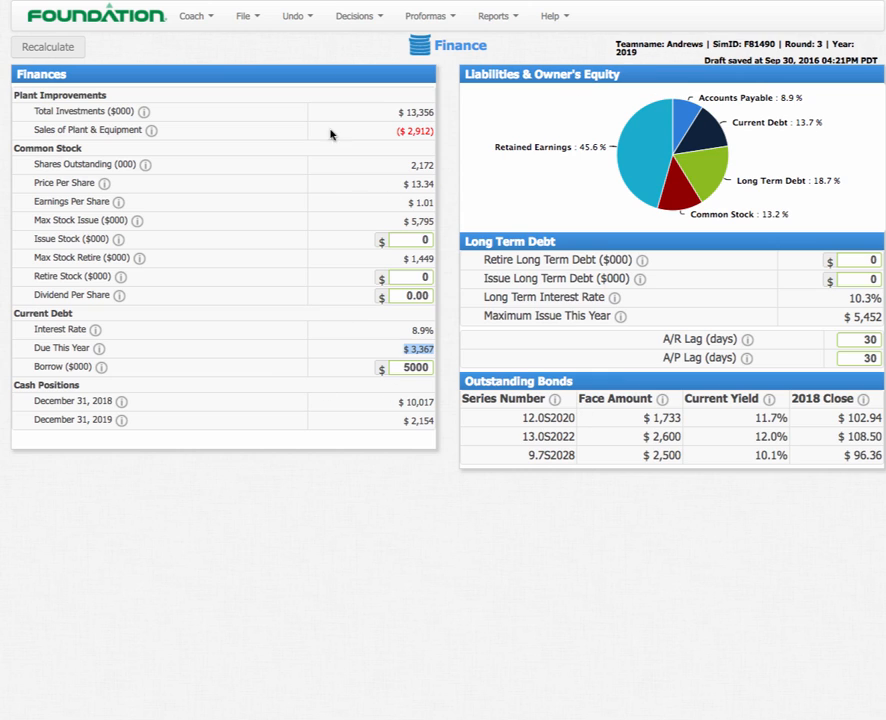
Return to the Production & HR sheet showing Able's 1,550-unit schedule.
click(354, 16)
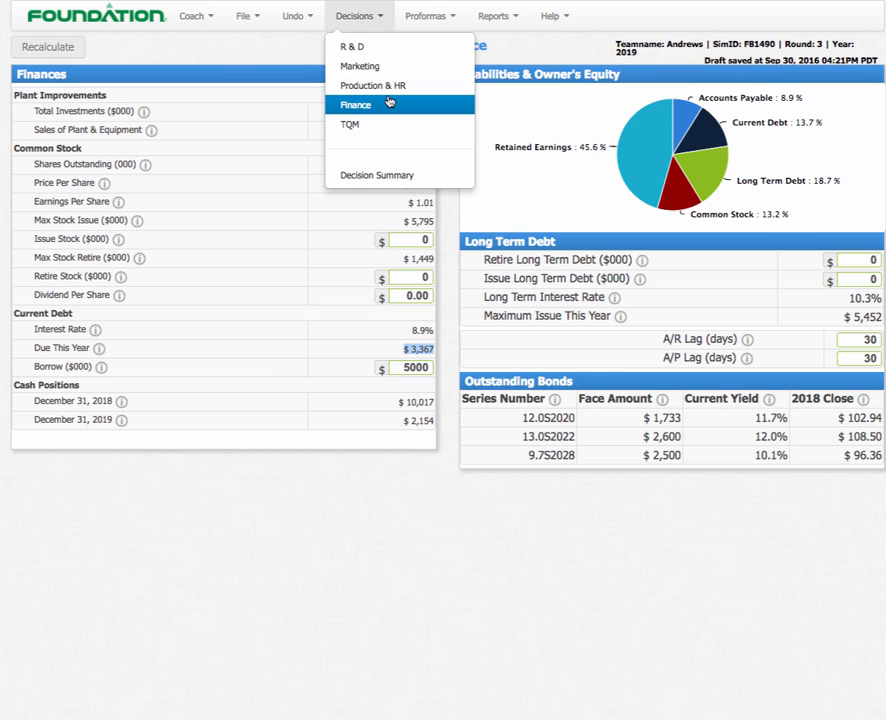
click(356, 104)
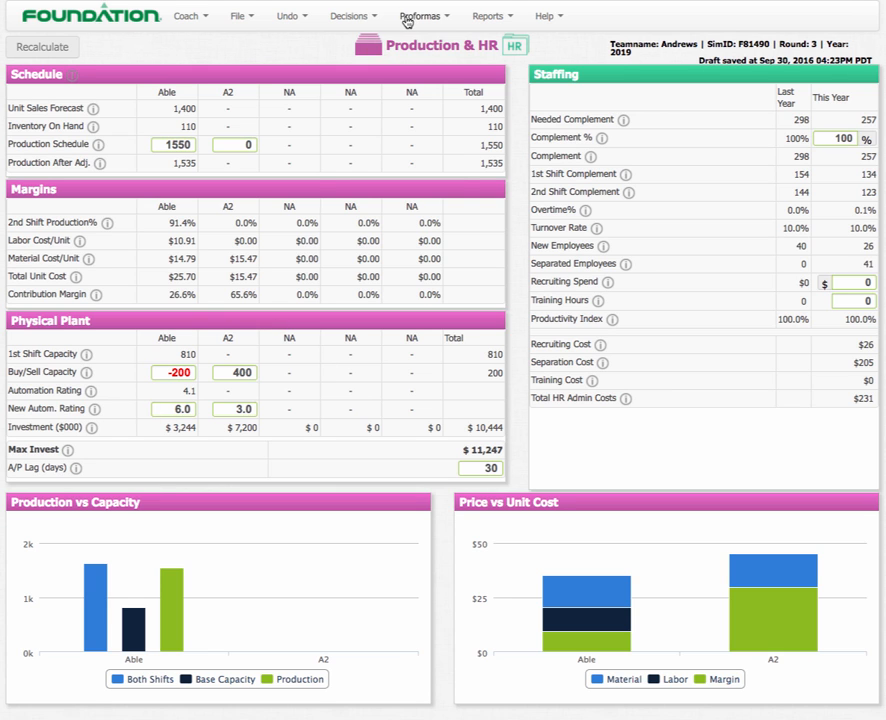
mouse_move(384, 298)
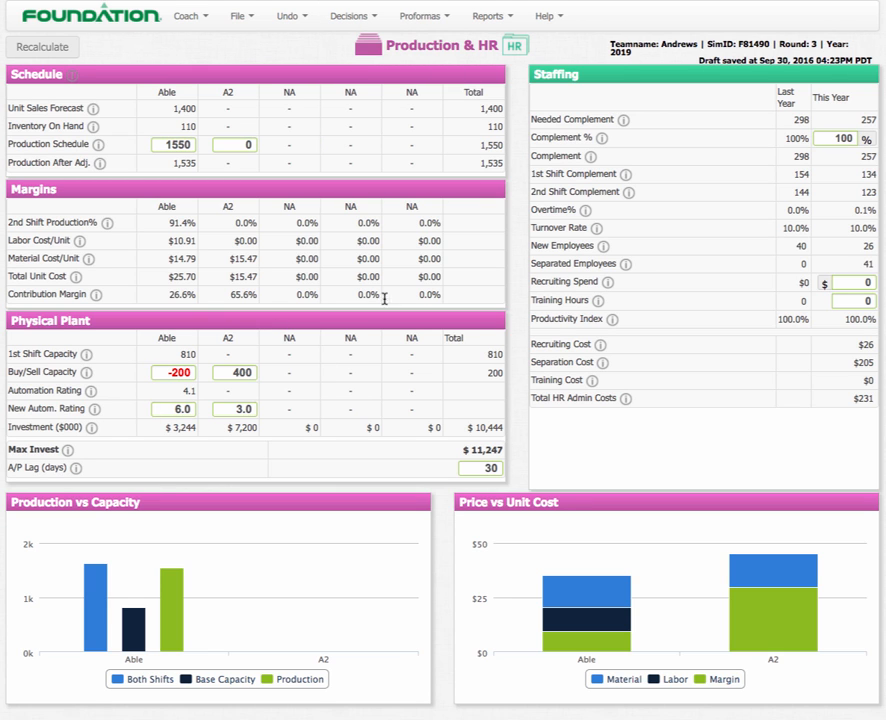